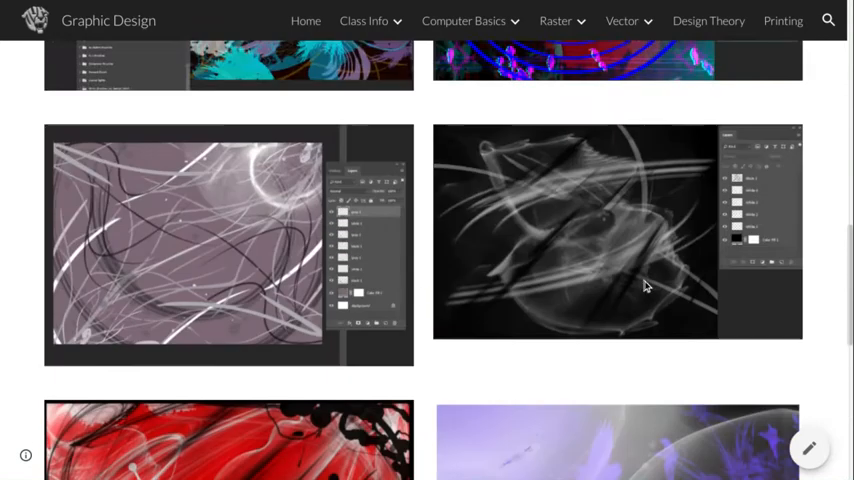
- Scroll the Google Sites page to the Instructions about layer opacity
scroll("up", 3)
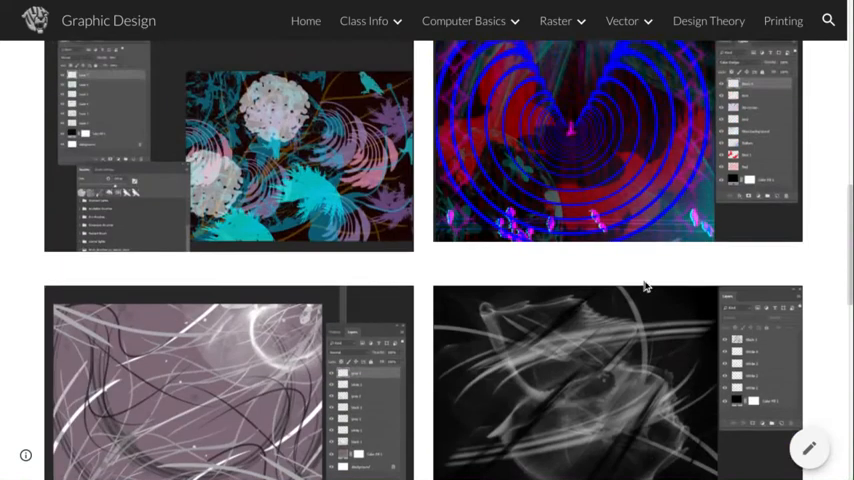
scroll("up", 3)
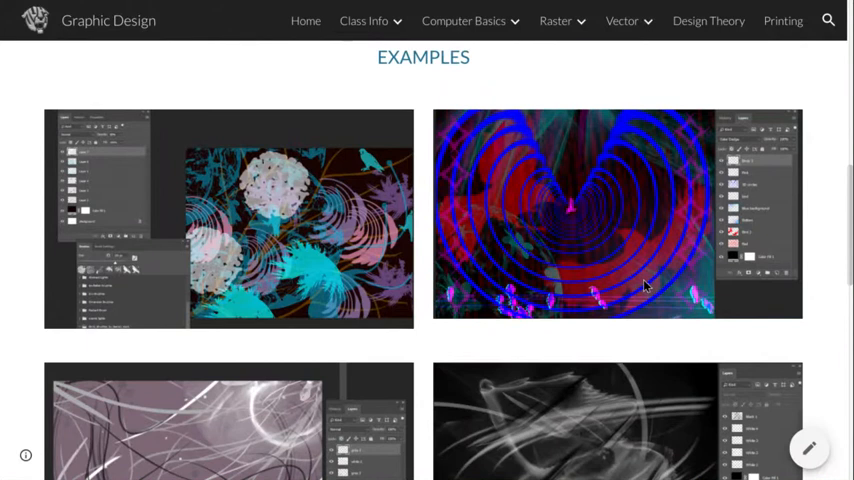
mouse_move(612, 320)
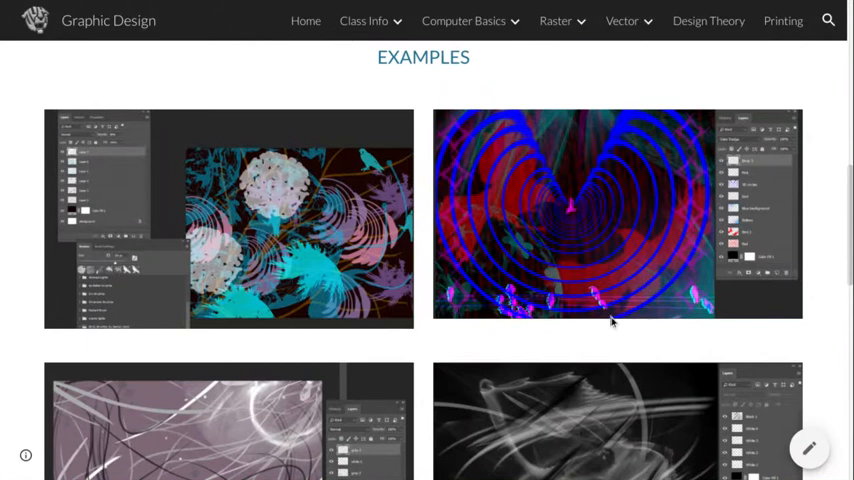
mouse_move(597, 331)
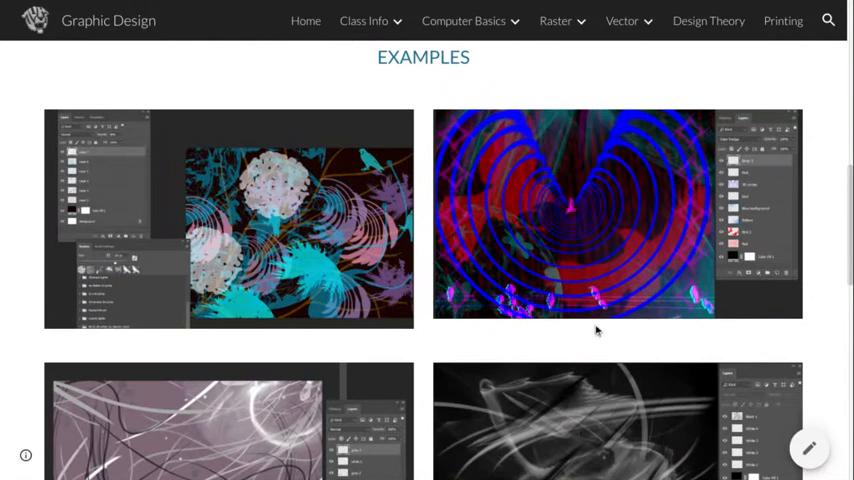
scroll("down", 3)
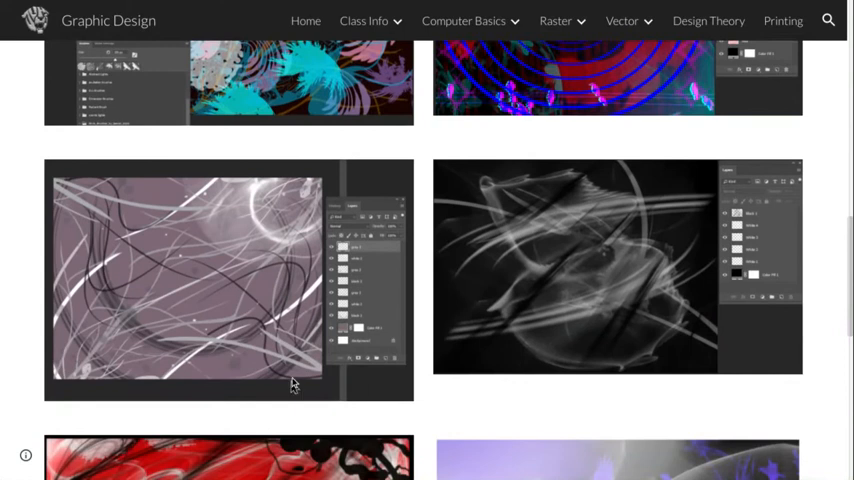
scroll("down", 3)
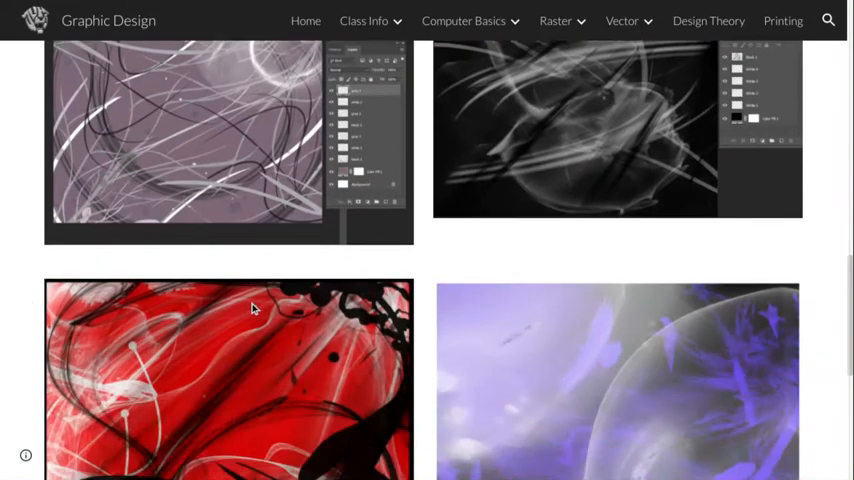
scroll("down", 3)
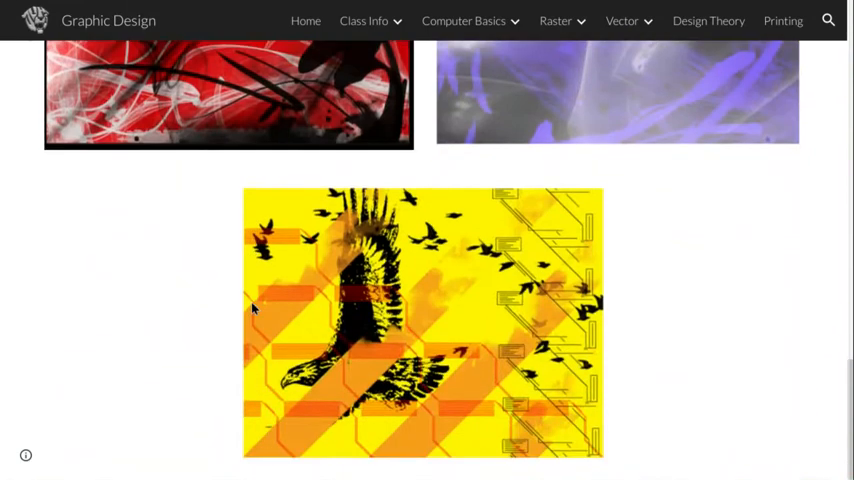
scroll("up", 3)
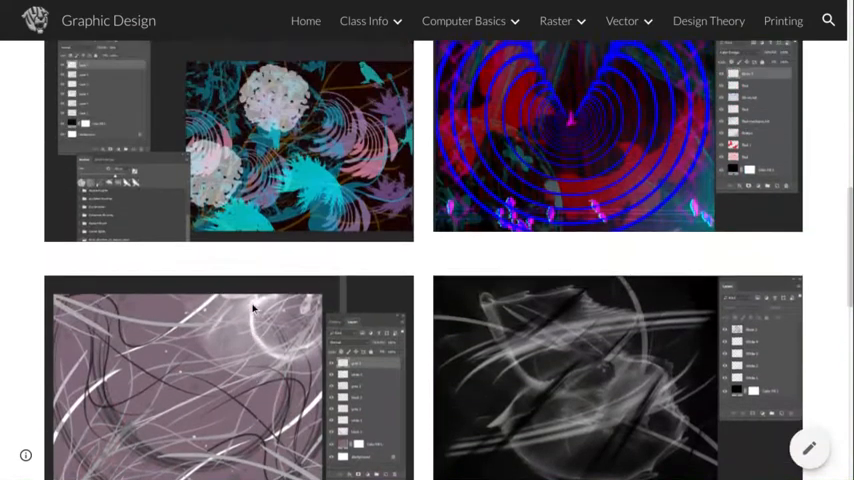
scroll("up", 3)
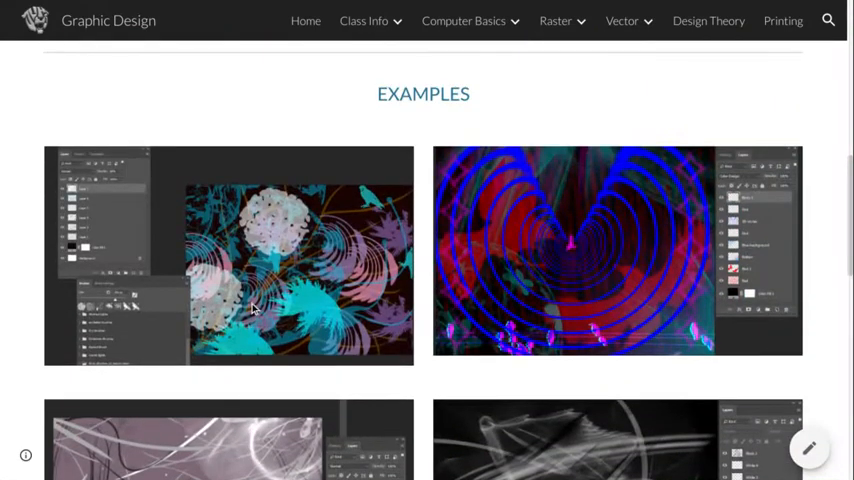
scroll("up", 3)
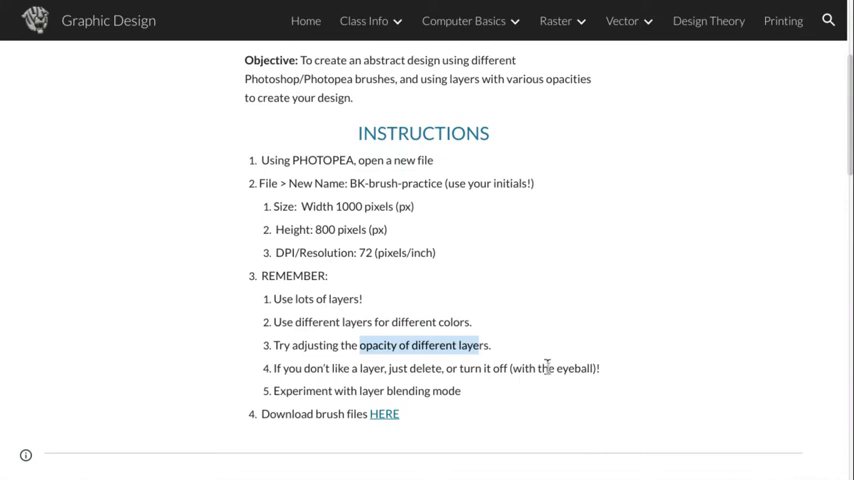
mouse_move(420, 383)
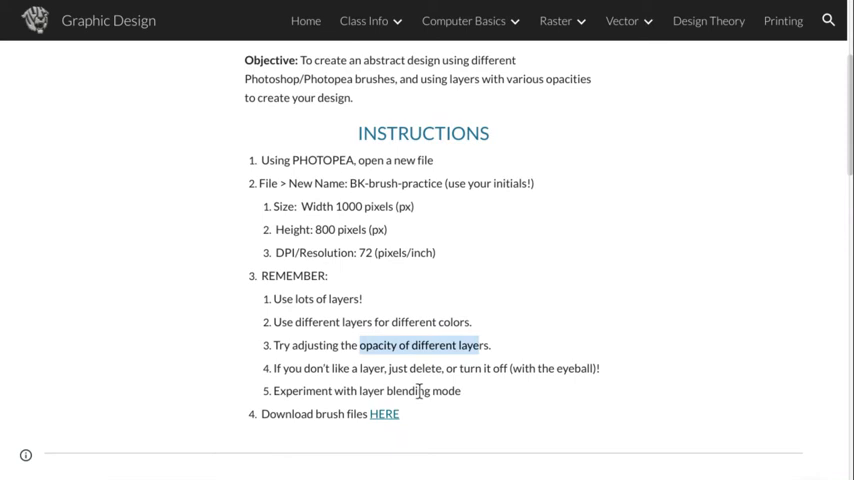
mouse_move(419, 418)
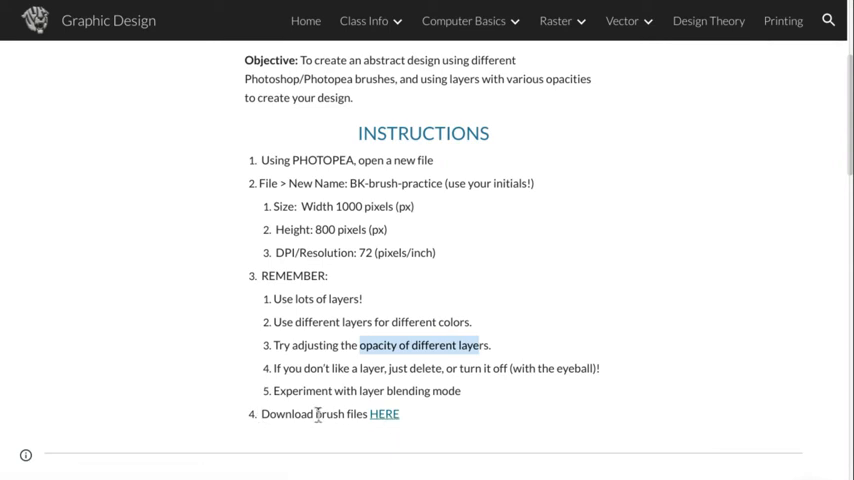
mouse_move(384, 413)
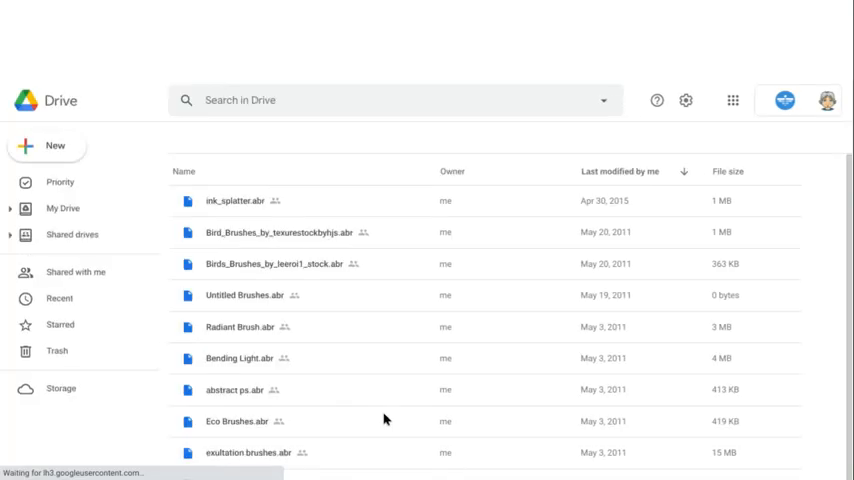
- Download ink_splatter.abr from the Drive folder's right-click menu
scroll("down", 3)
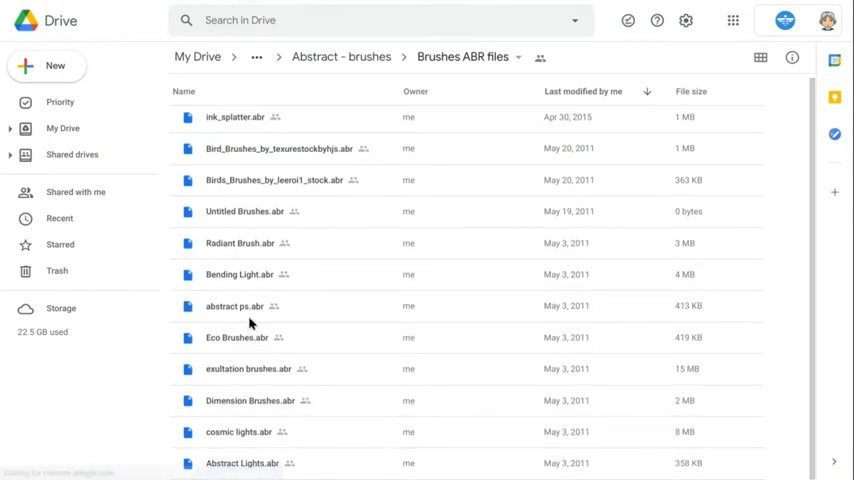
mouse_move(248, 332)
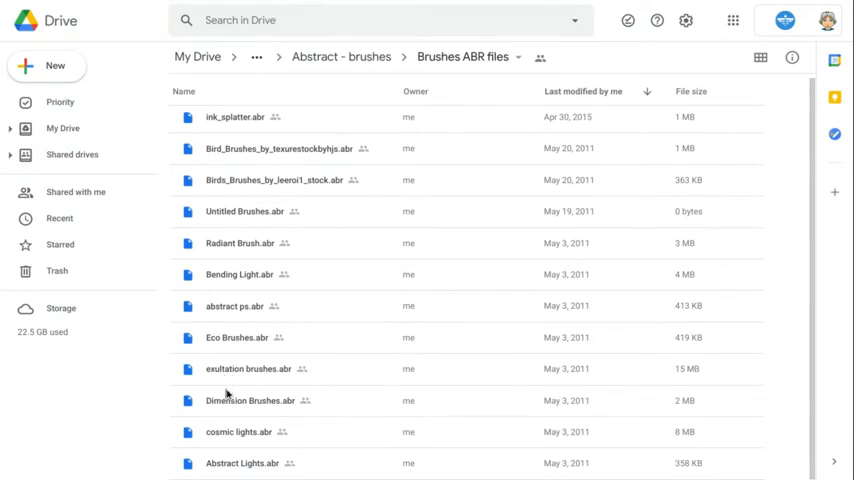
mouse_move(227, 400)
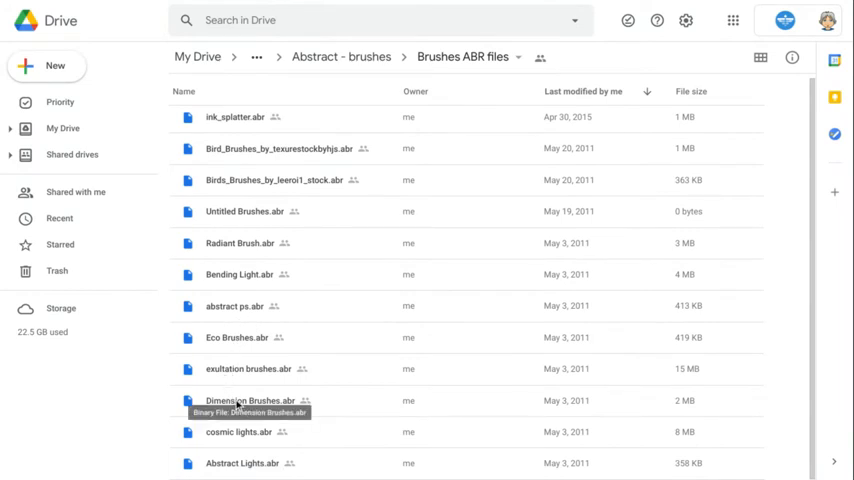
mouse_move(235, 120)
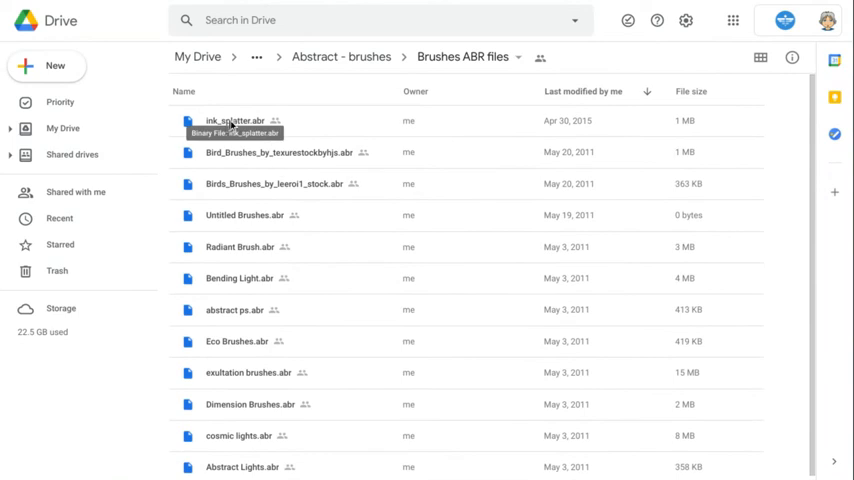
right_click(235, 120)
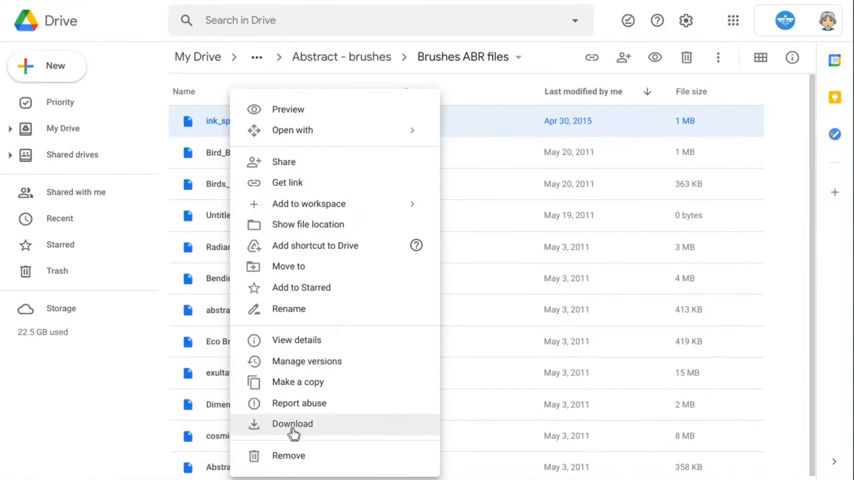
left_click(292, 423)
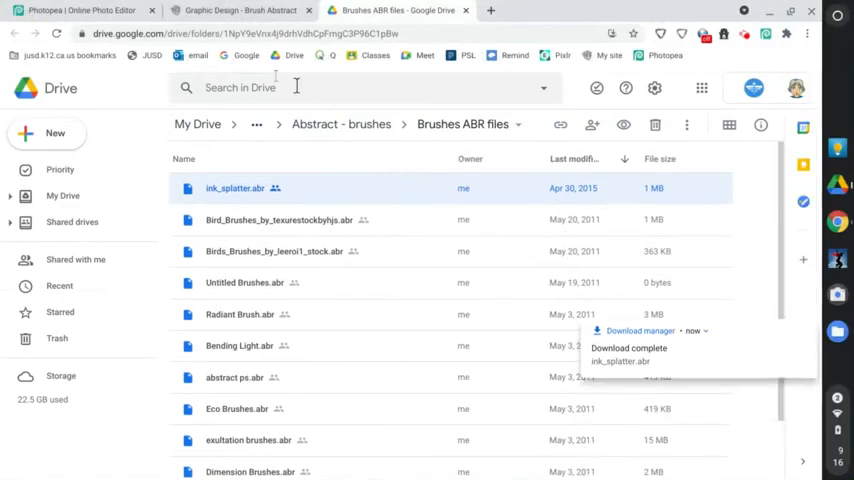
- Create the BK-brush-practice project at 1000 × 800 px in Photopea
left_click(85, 10)
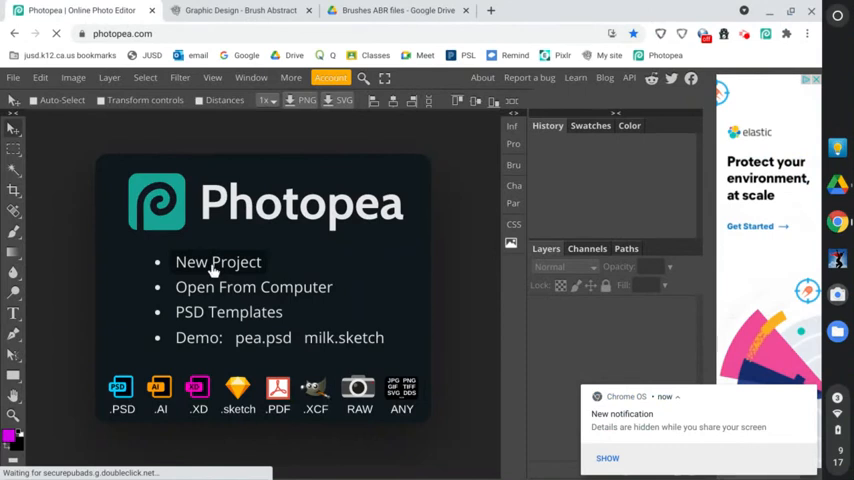
left_click(218, 262)
type("1000")
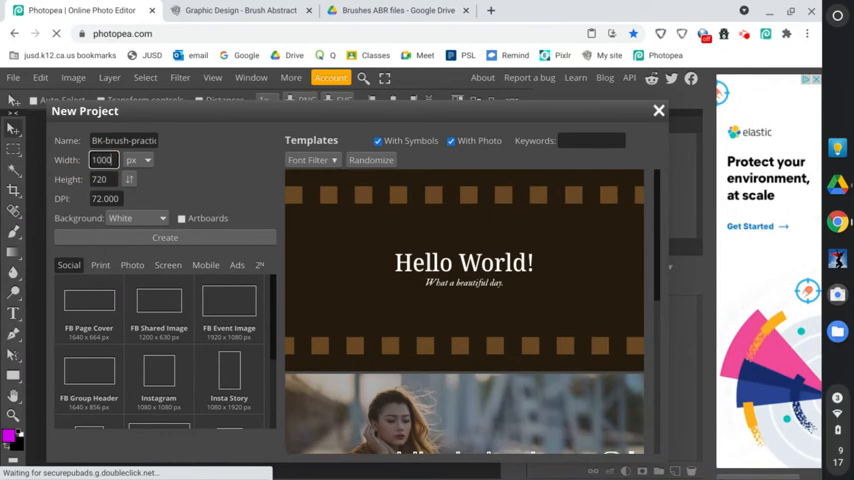
triple_click(100, 179)
type("800")
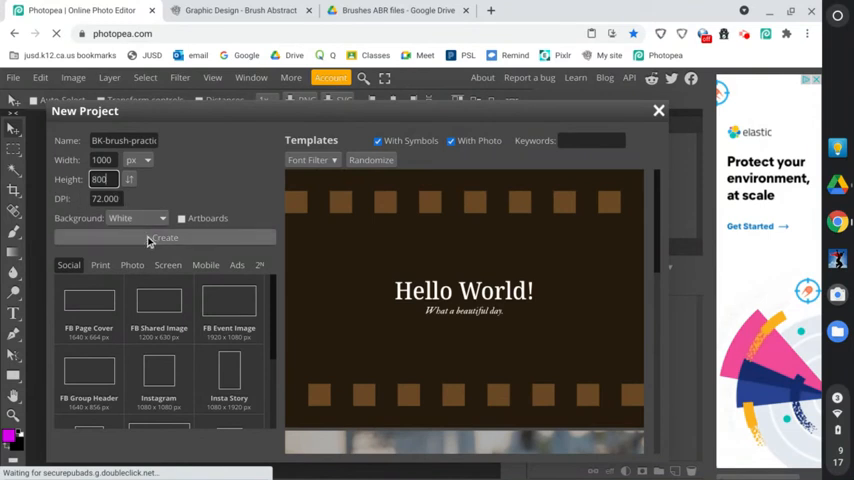
left_click(163, 238)
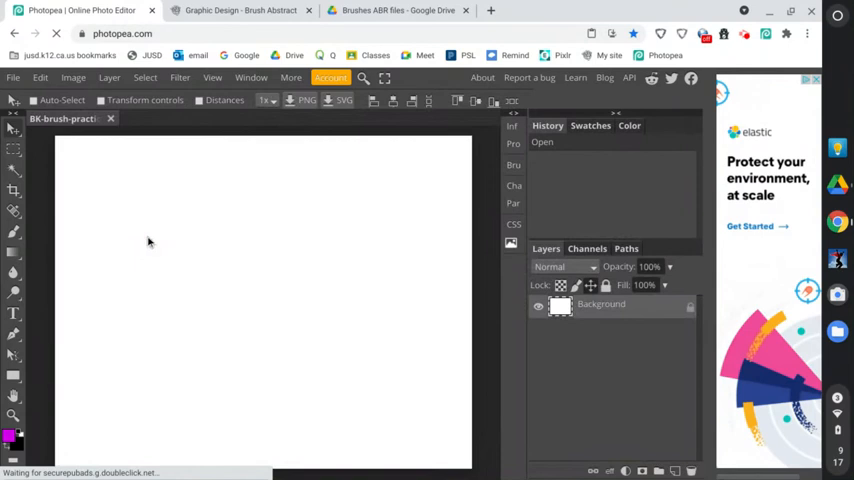
mouse_move(369, 360)
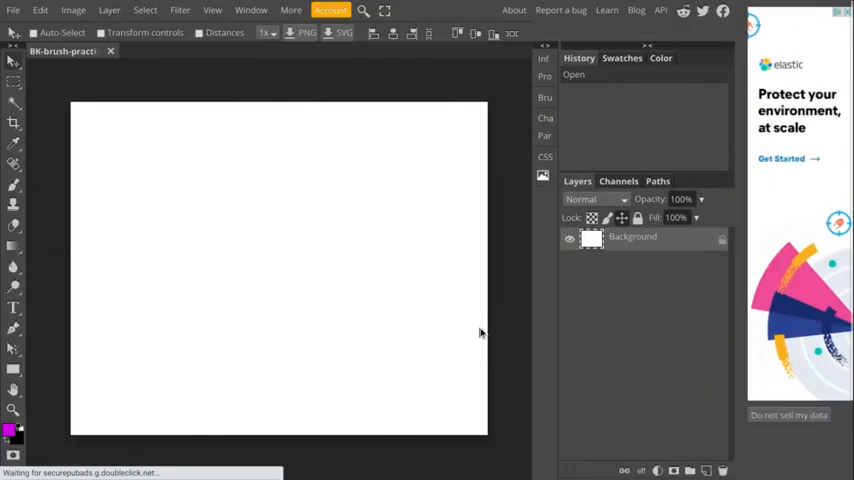
mouse_move(445, 315)
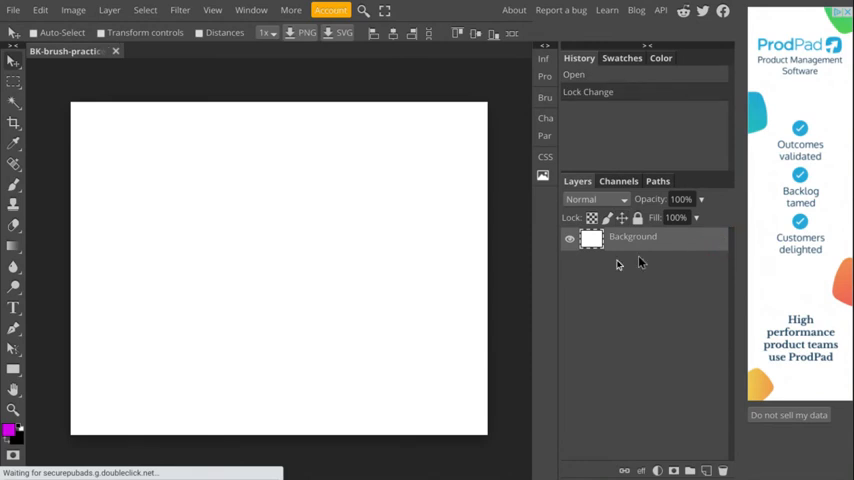
mouse_move(308, 256)
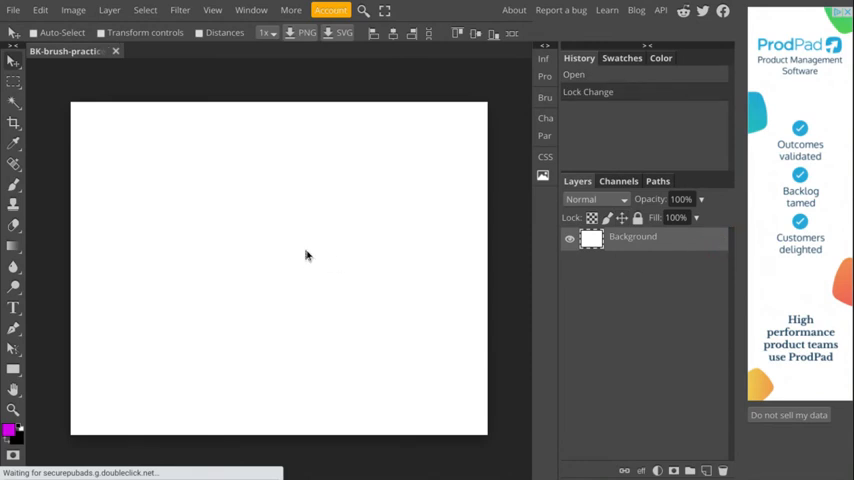
mouse_move(145, 348)
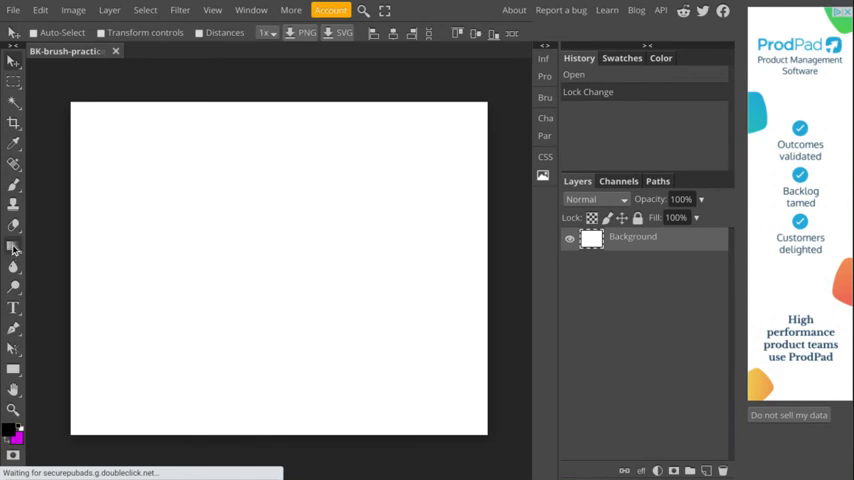
mouse_move(13, 247)
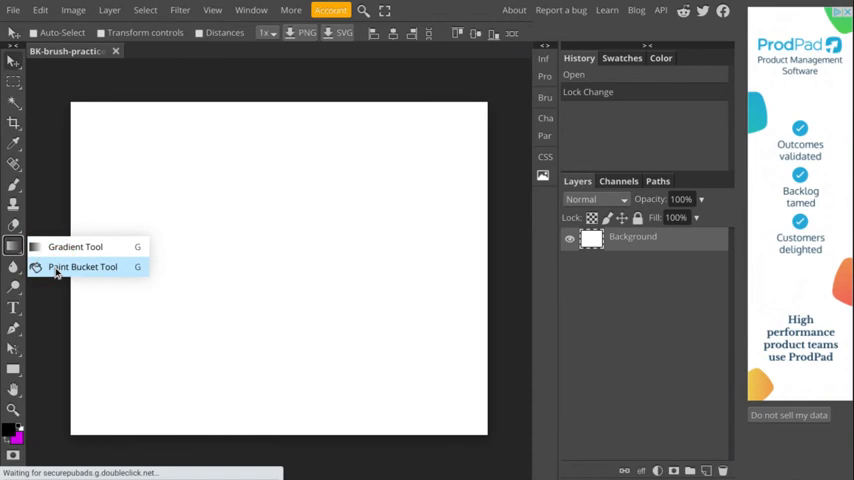
- Fill the whole canvas with black using the Paint Bucket tool
left_click(83, 266)
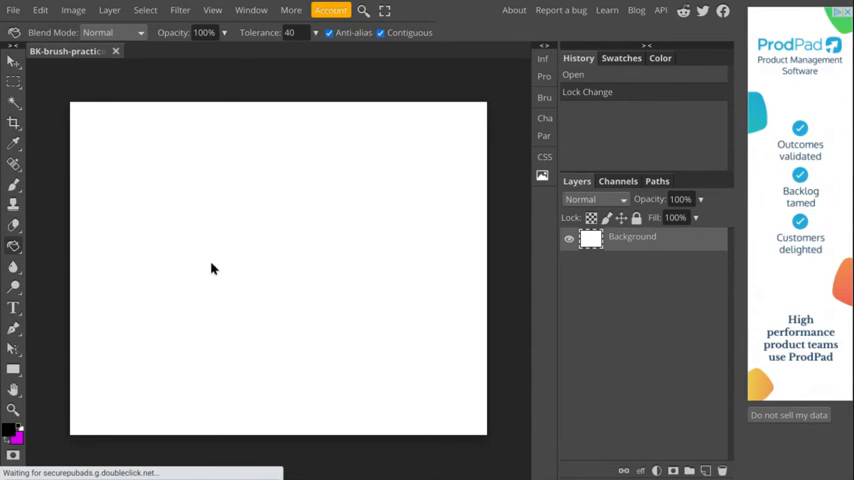
mouse_move(140, 336)
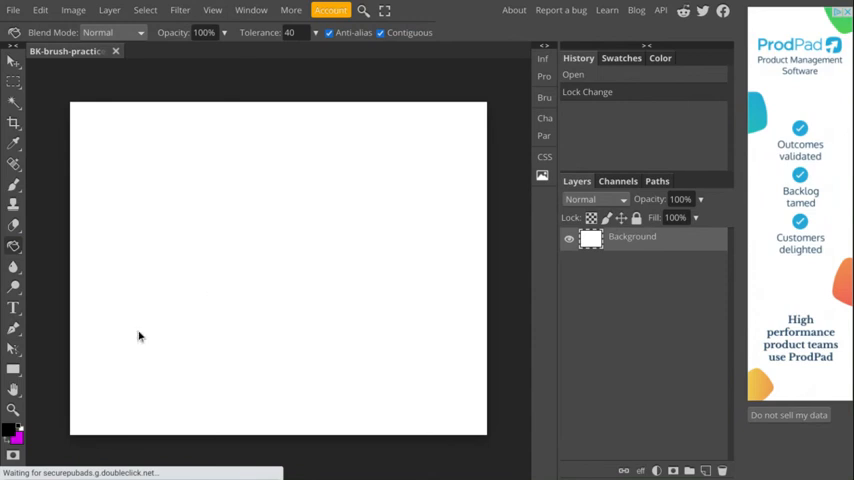
left_click(140, 335)
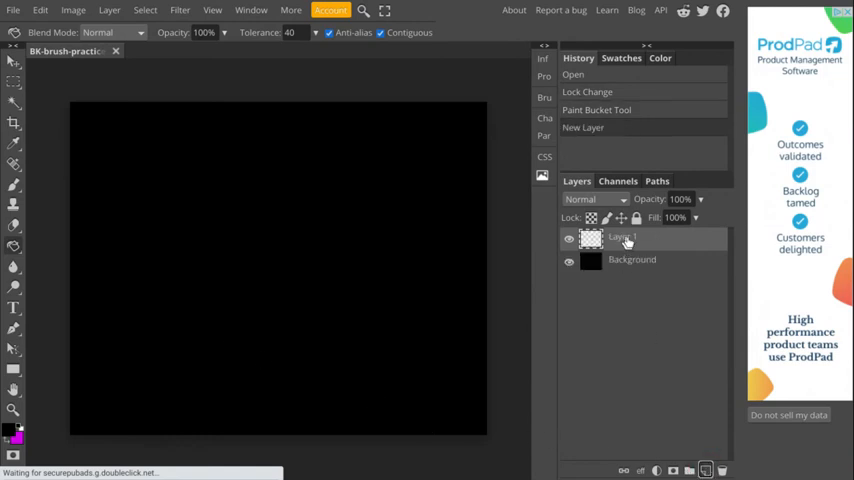
mouse_move(156, 221)
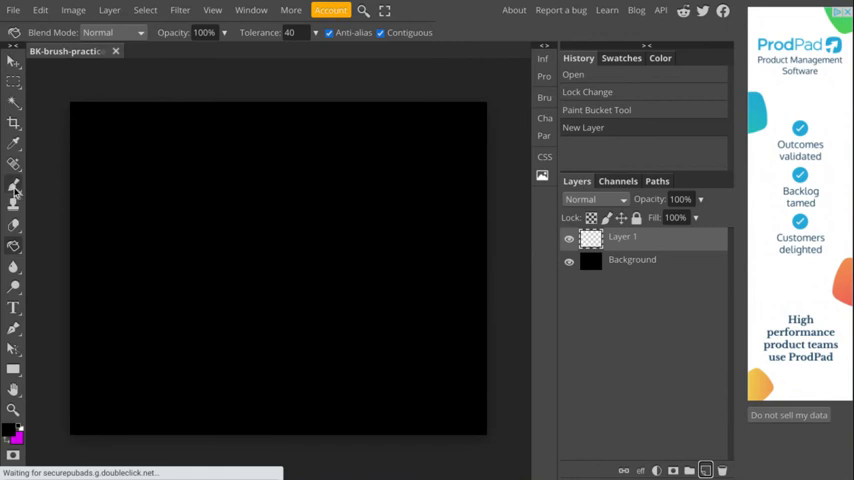
mouse_move(14, 188)
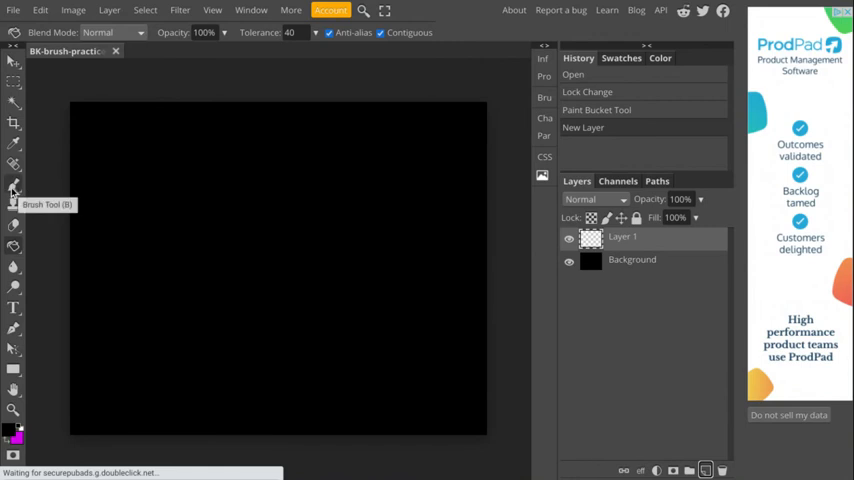
- Select the Brush tool and choose Load .ABR from the brush preset options
left_click(14, 185)
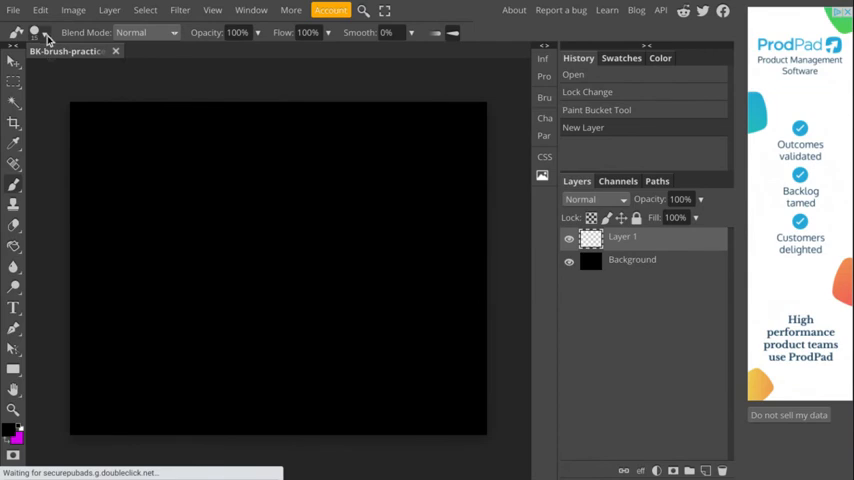
left_click(40, 32)
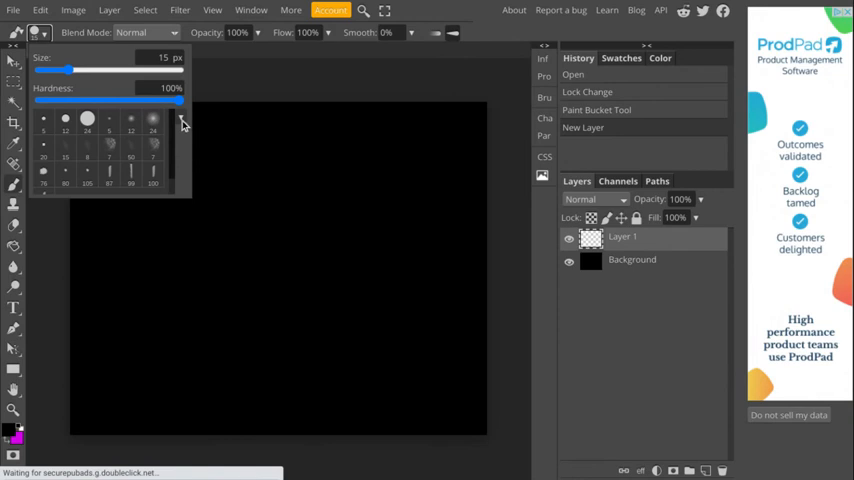
left_click(180, 118)
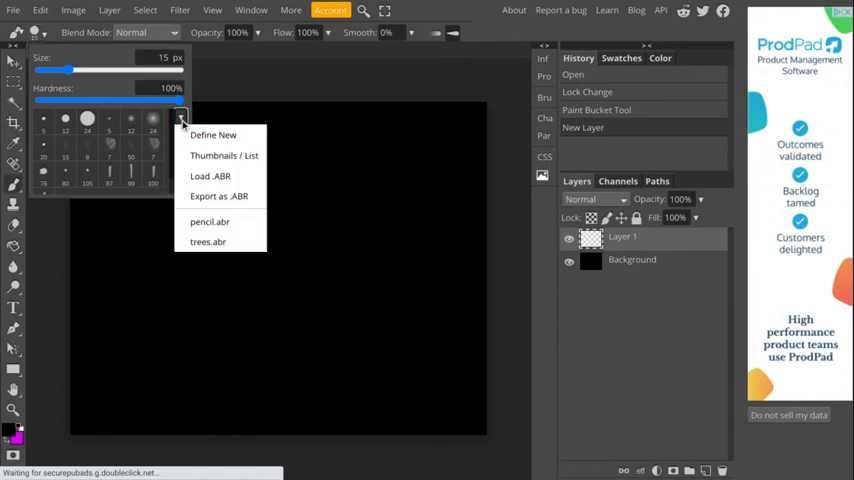
mouse_move(210, 176)
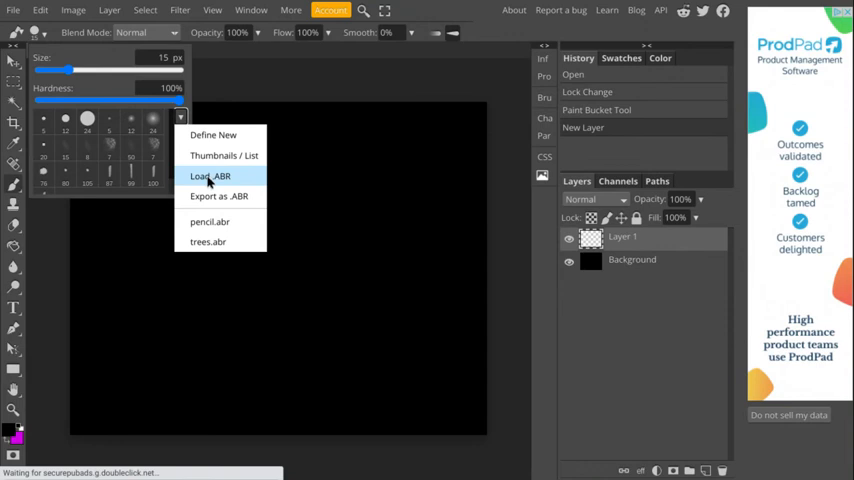
left_click(209, 176)
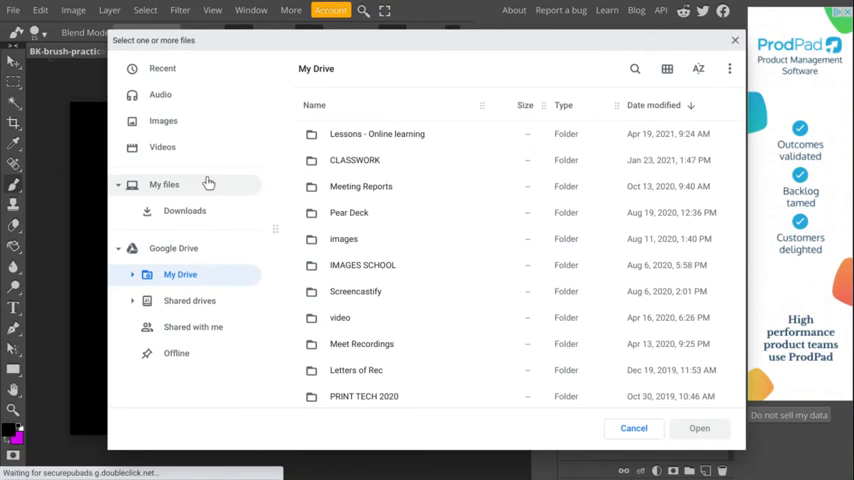
mouse_move(452, 243)
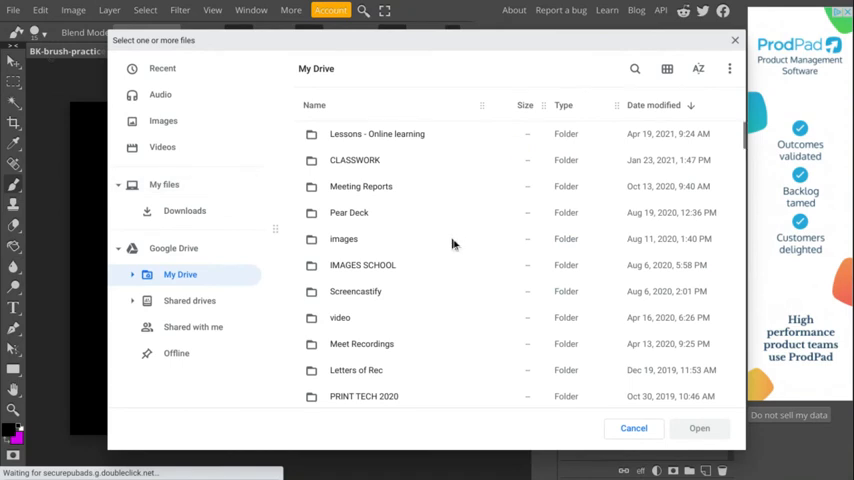
- Open ink_splatter.abr from My Drive, keeping the brushes for this session only
scroll("down", 3)
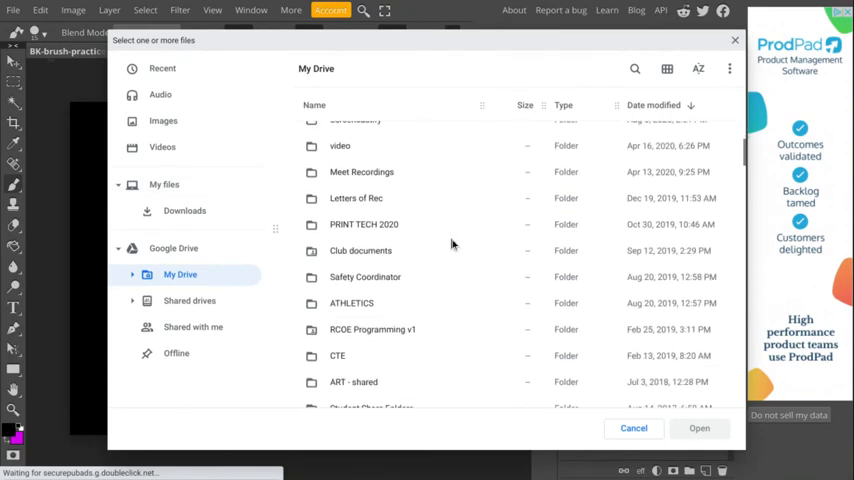
scroll("down", 3)
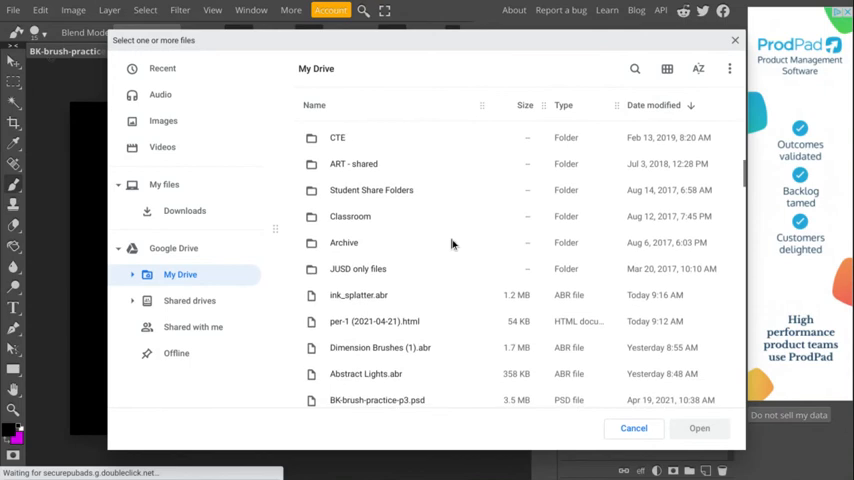
scroll("down", 3)
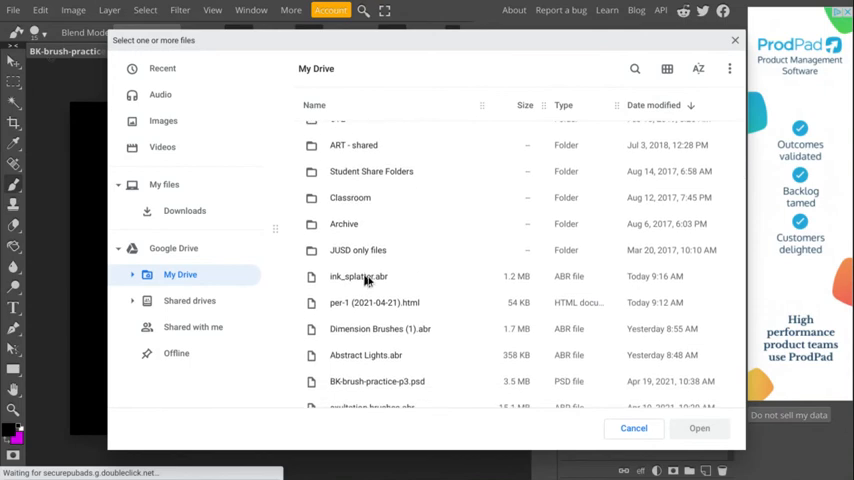
left_click(358, 276)
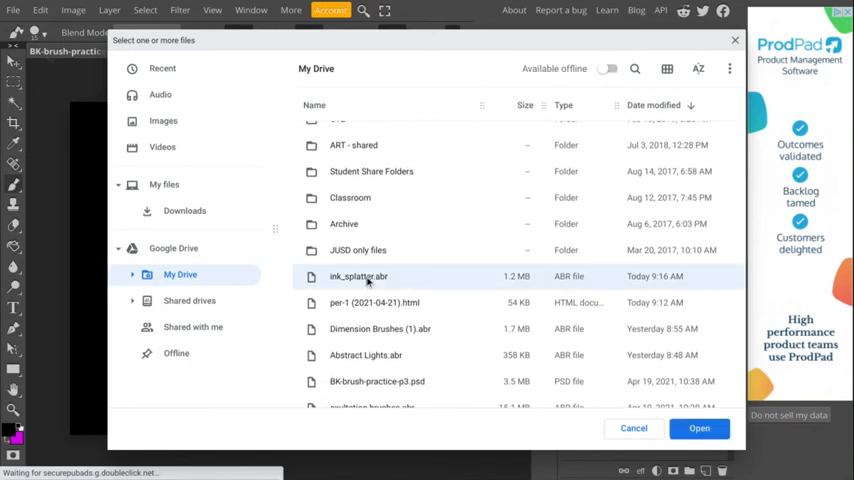
left_click(699, 428)
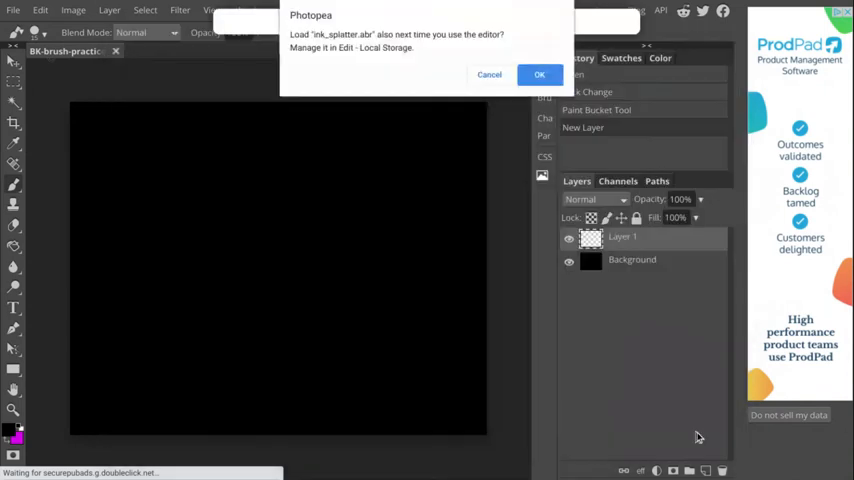
mouse_move(437, 100)
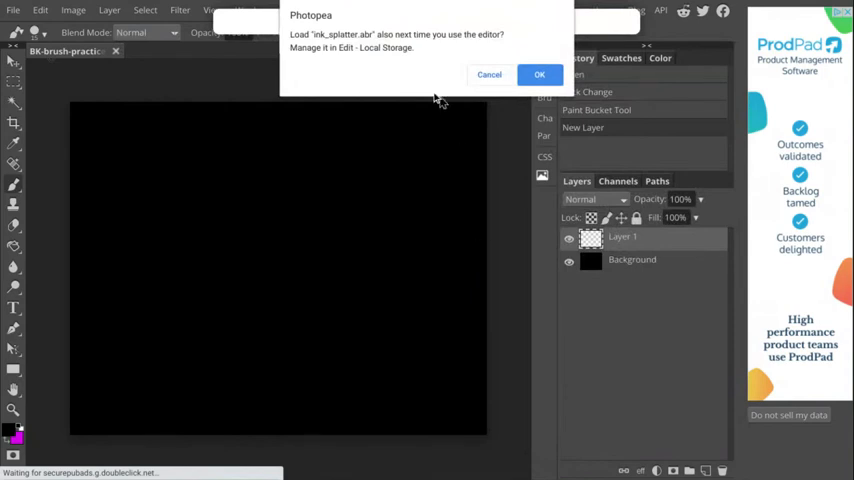
mouse_move(396, 40)
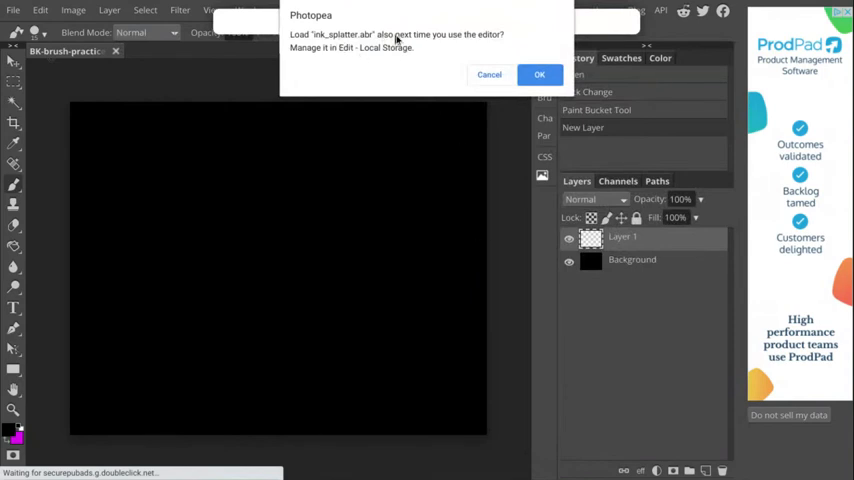
mouse_move(490, 43)
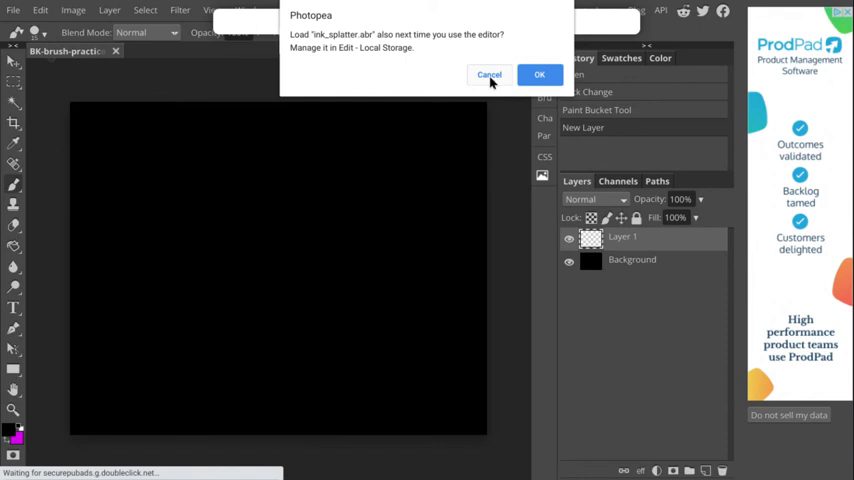
mouse_move(496, 82)
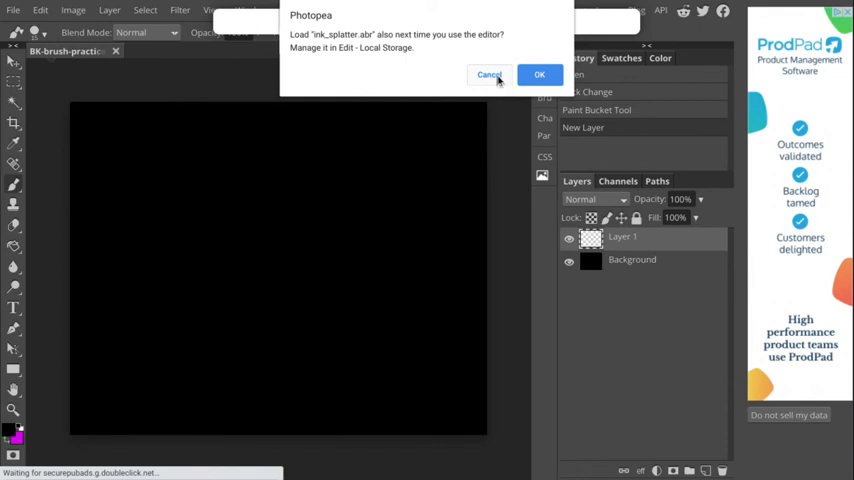
left_click(539, 74)
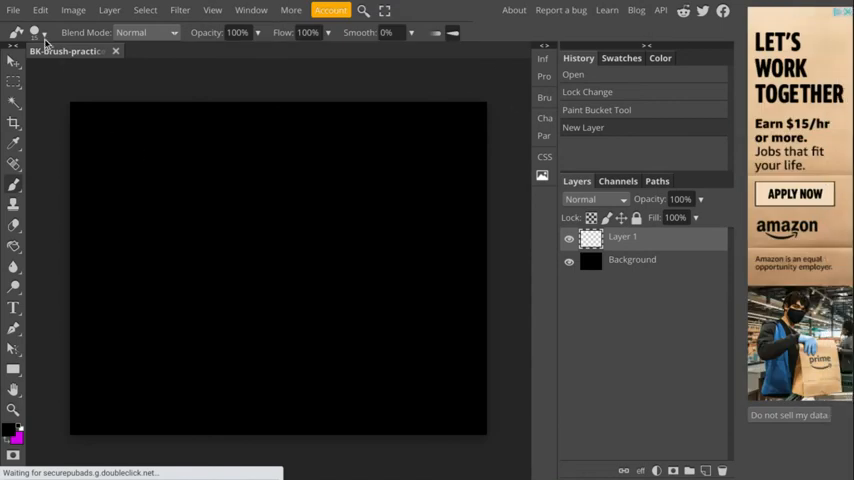
- Pick a large ink splatter tip from the bottom of the brush presets
left_click(42, 32)
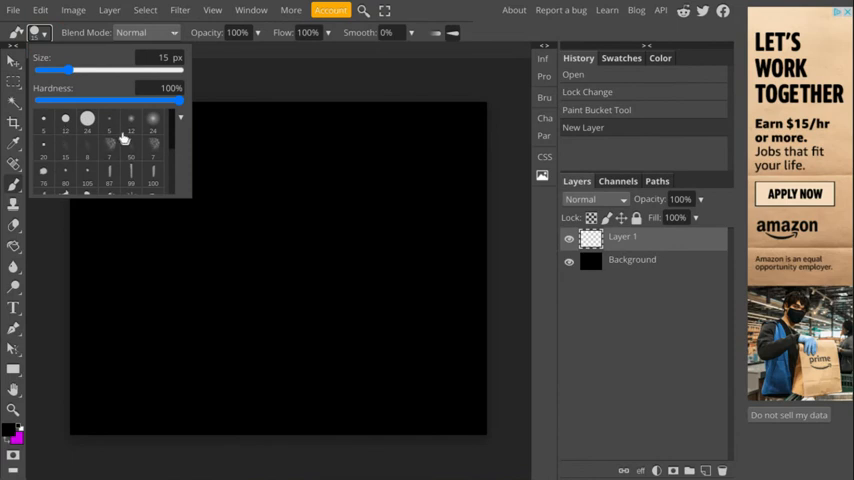
mouse_move(100, 149)
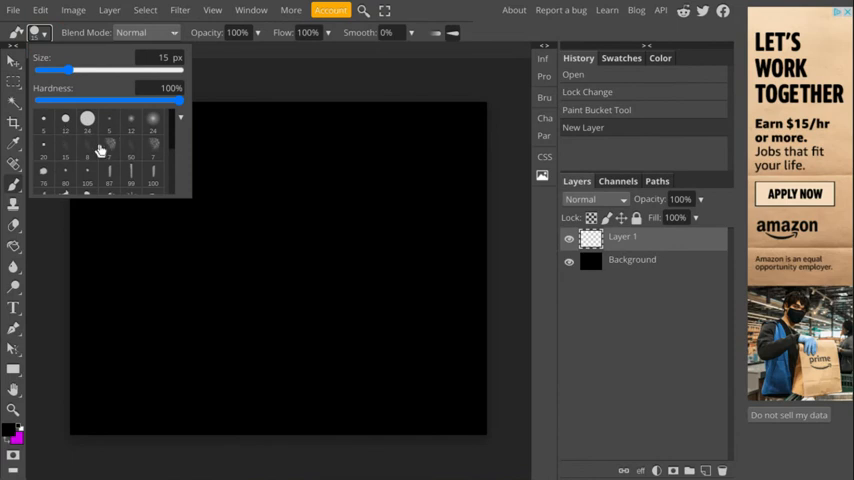
scroll("down", 3)
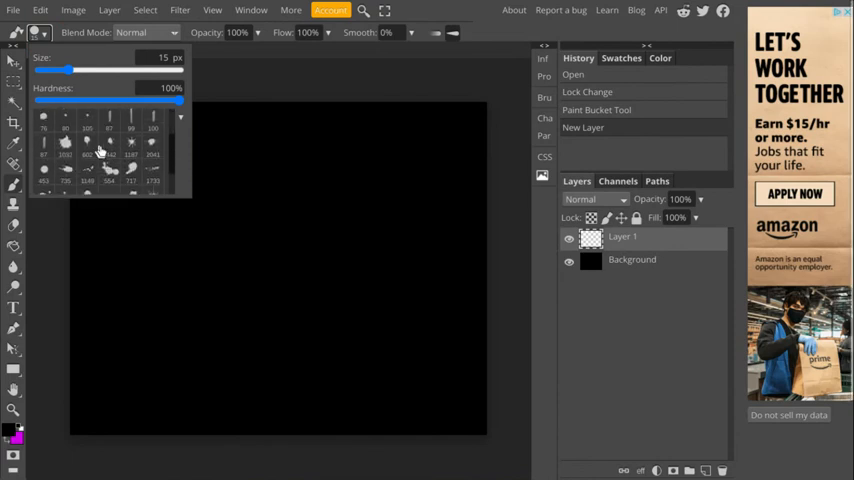
scroll("down", 3)
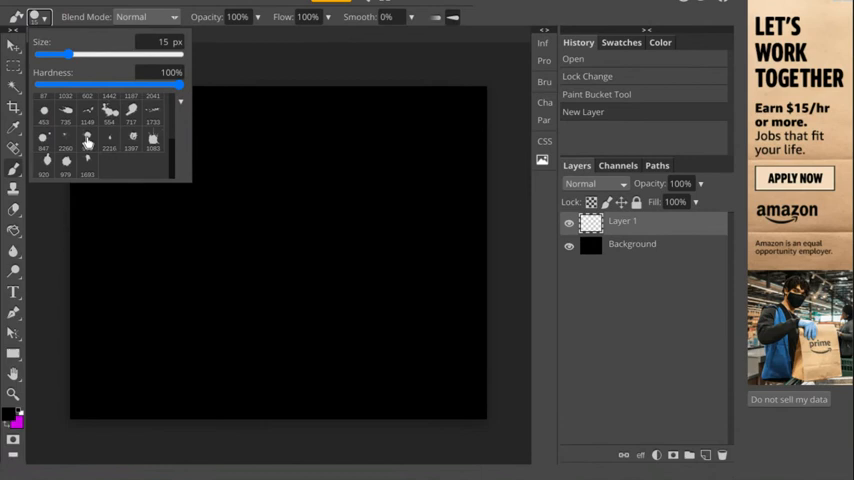
left_click_drag(72, 53, 178, 53)
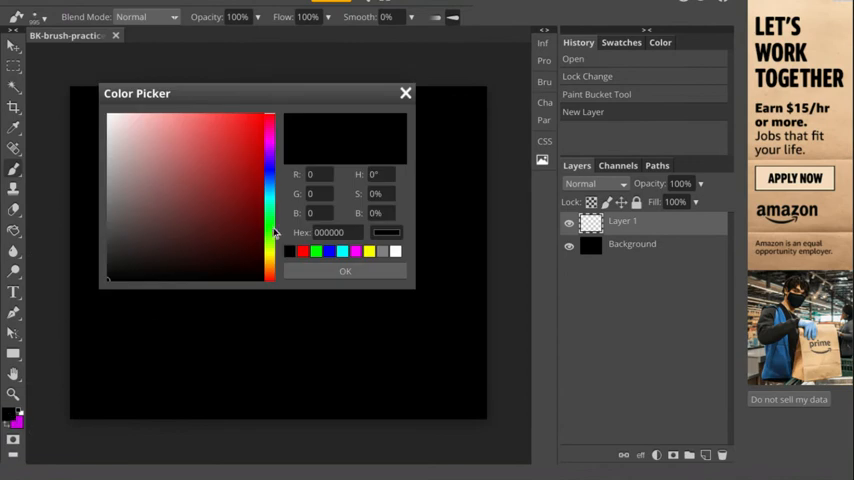
- Choose bright green (31f50a) as the paint colour in the Color Picker
left_click(258, 123)
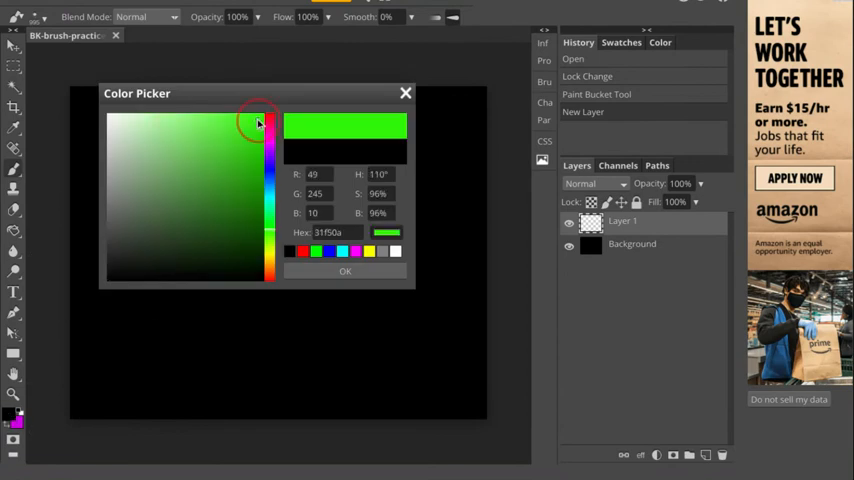
left_click(345, 271)
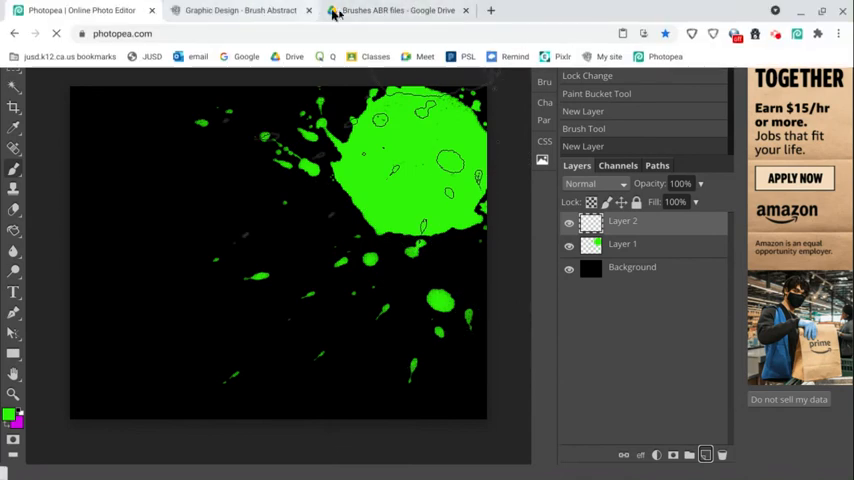
- Download abstract ps.abr from the Brushes ABR files folder in Drive
left_click(395, 10)
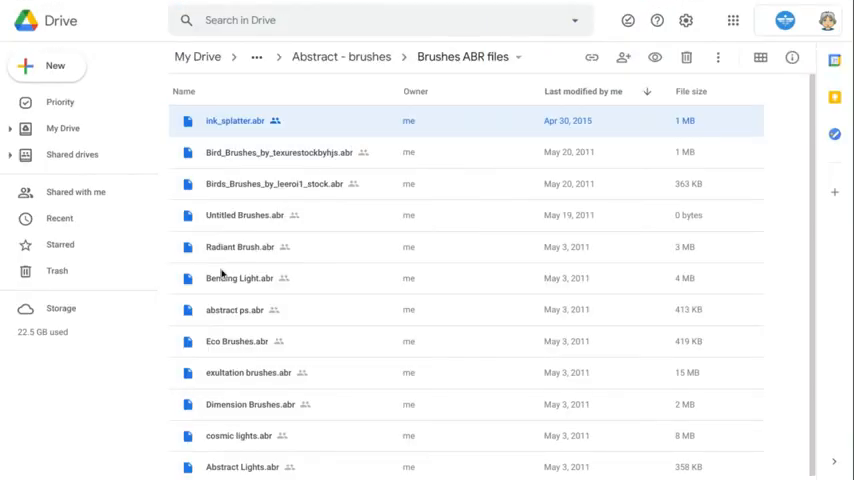
left_click(235, 309)
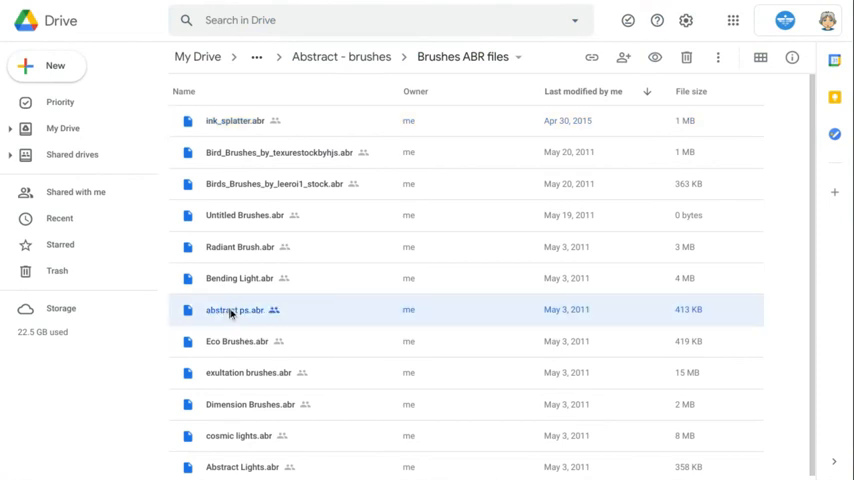
right_click(230, 310)
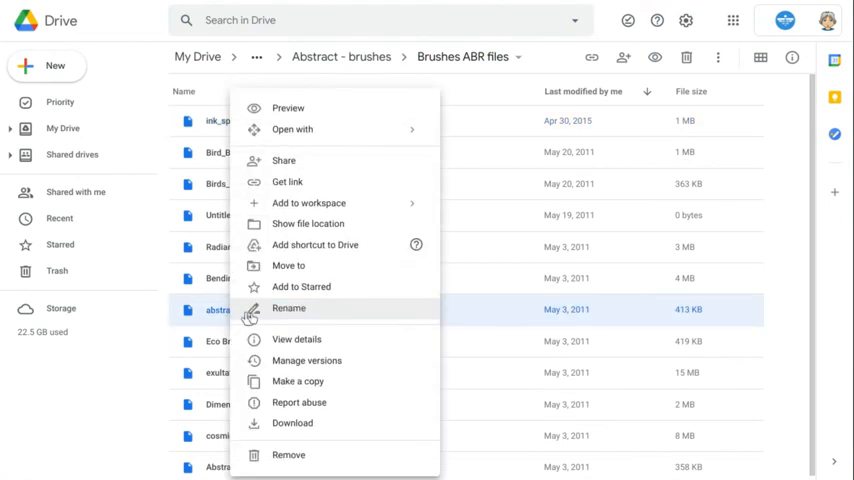
left_click(292, 422)
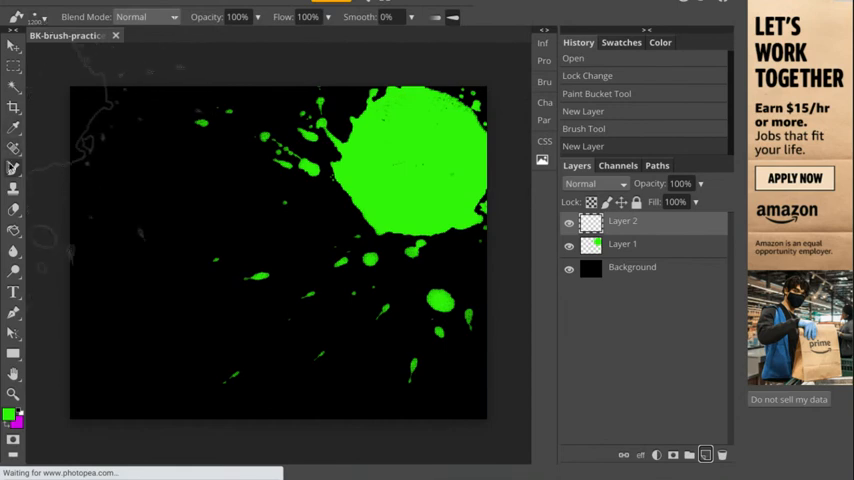
mouse_move(45, 20)
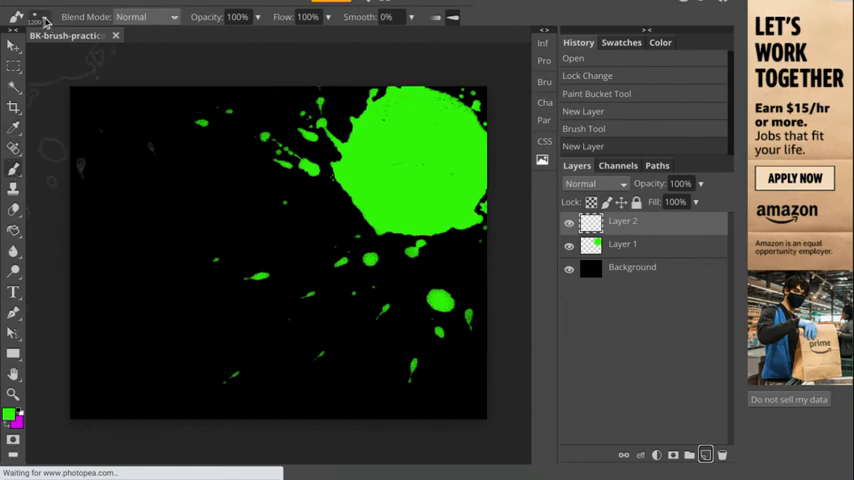
- Load abstract ps.abr from Google Drive through the brush preset options
left_click(40, 17)
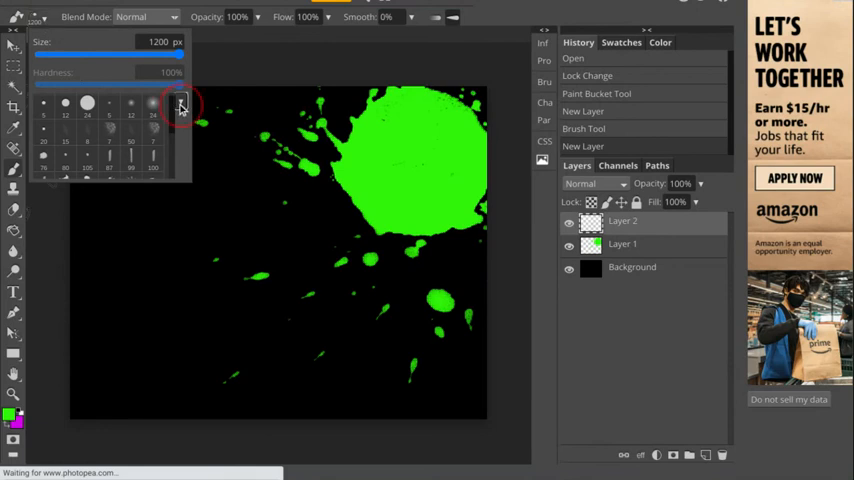
left_click(180, 104)
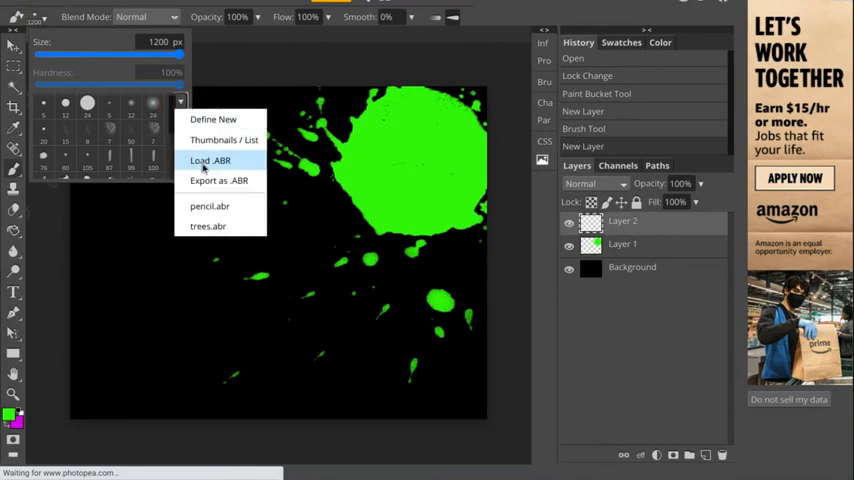
left_click(210, 160)
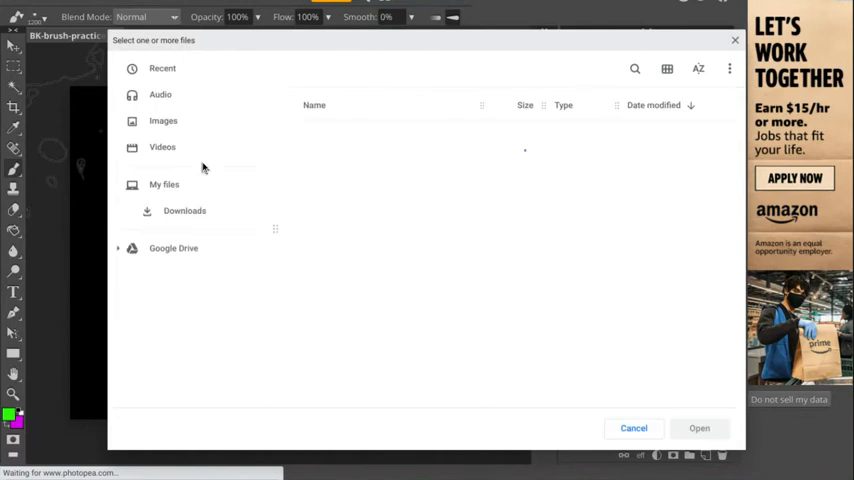
left_click(173, 248)
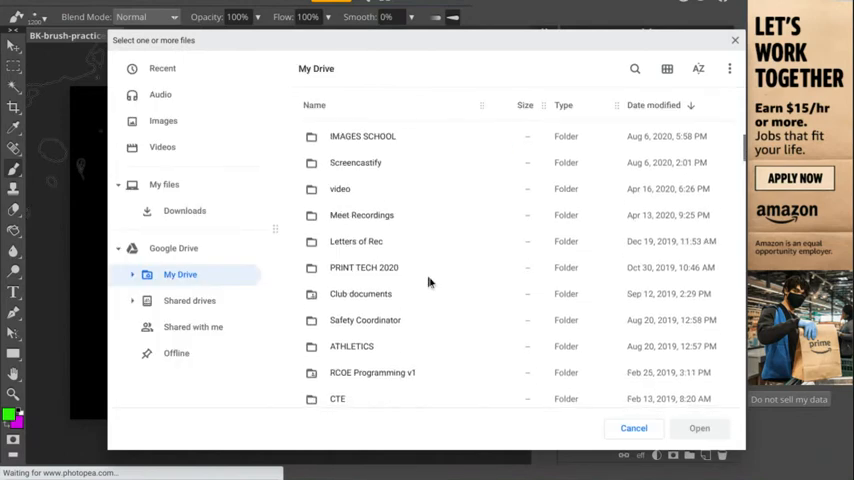
scroll("down", 3)
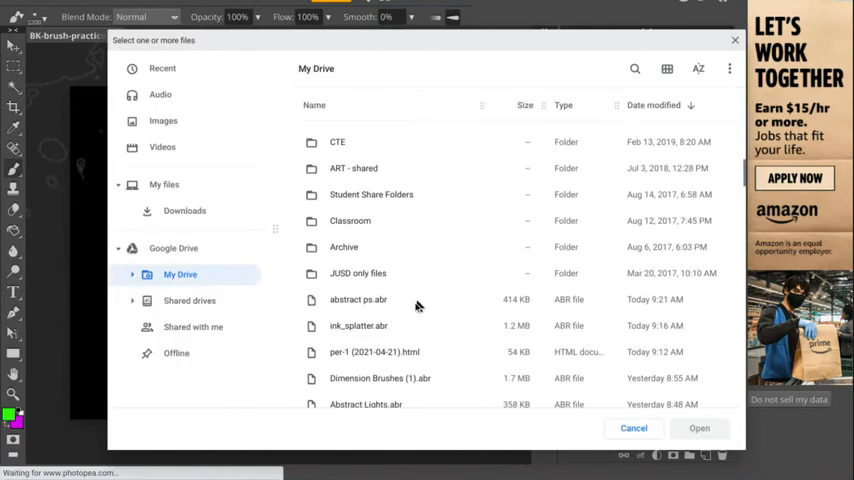
mouse_move(377, 301)
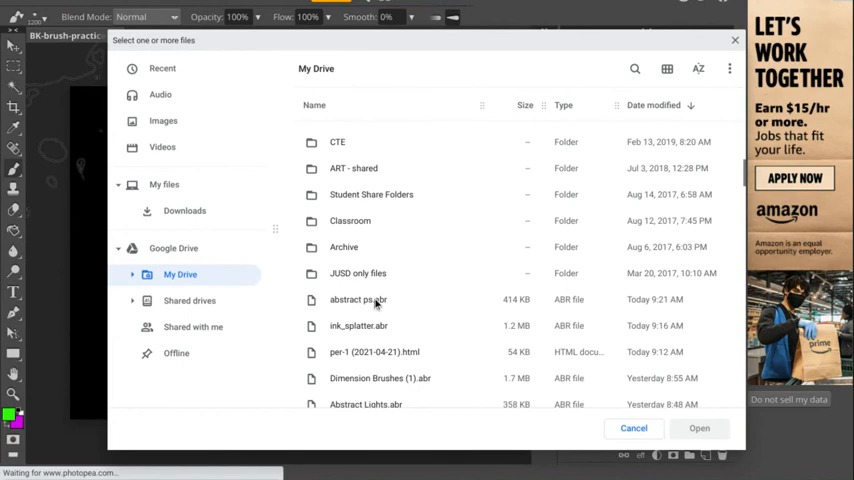
left_click(358, 299)
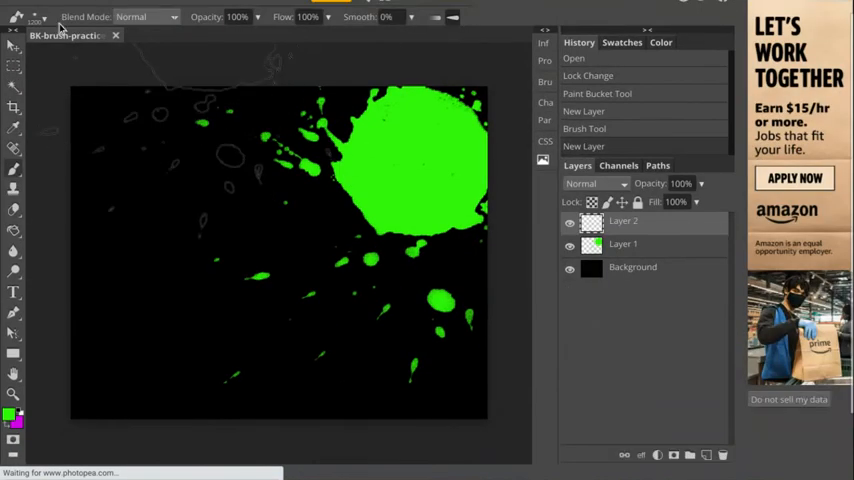
- Pick one of the newly loaded abstract brush tips and set its size to 1100 px
left_click(35, 18)
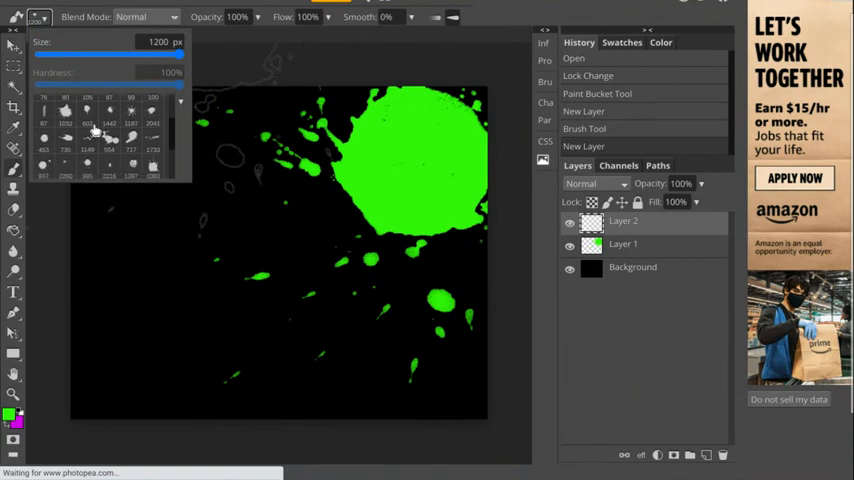
scroll("down", 3)
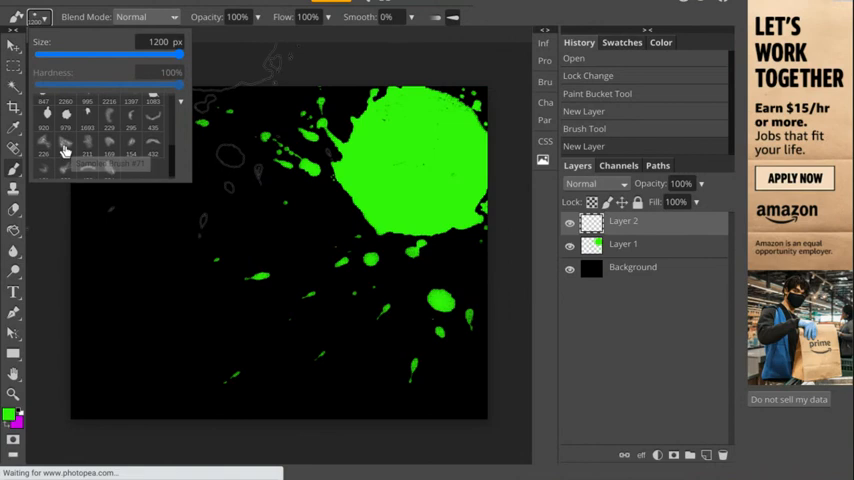
mouse_move(88, 147)
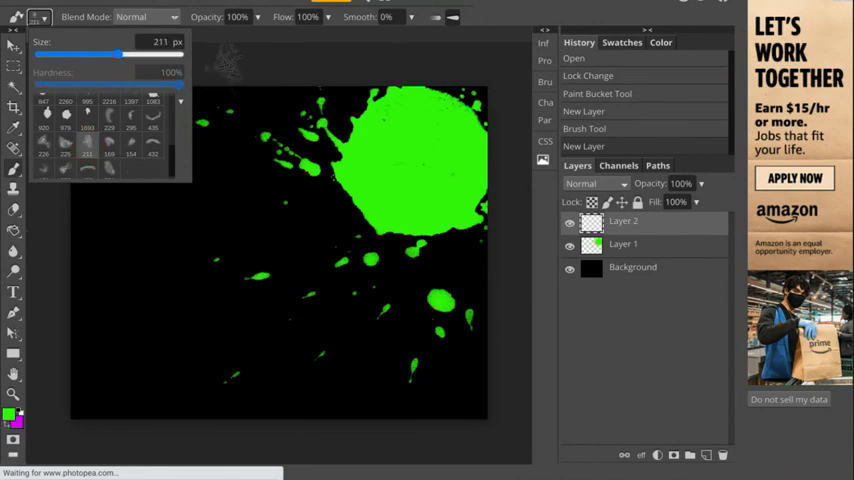
left_click_drag(108, 55, 155, 55)
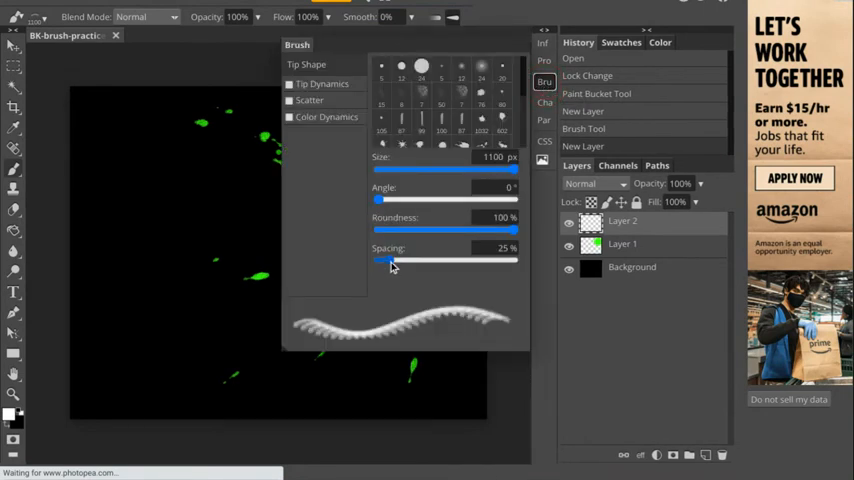
- Set the abstract brush spacing to 100% and rotate its tip angle to 129°
left_click_drag(392, 261, 430, 261)
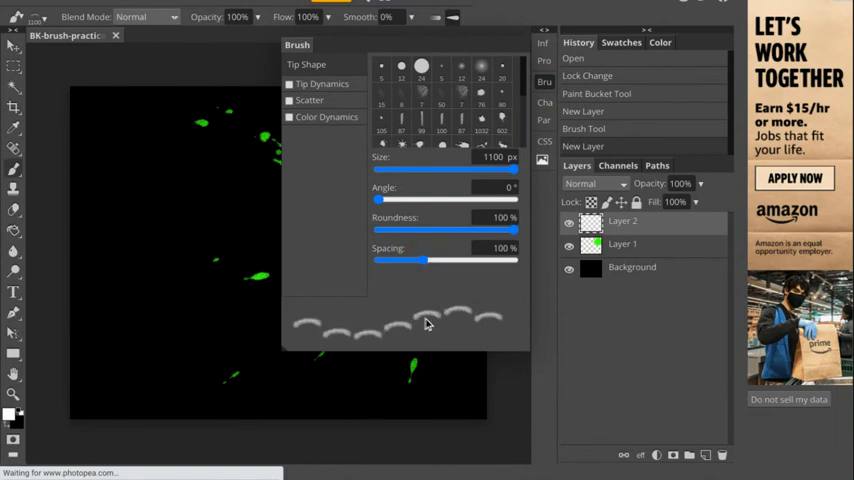
left_click_drag(380, 198, 395, 190)
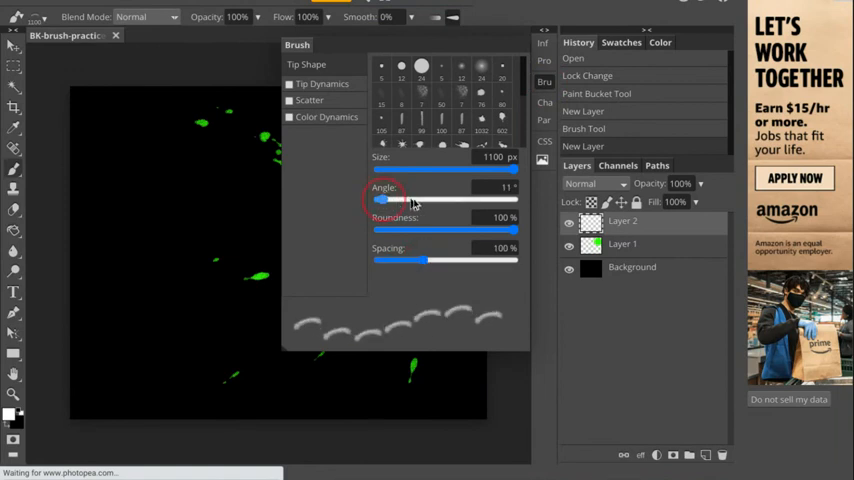
left_click_drag(408, 200, 438, 200)
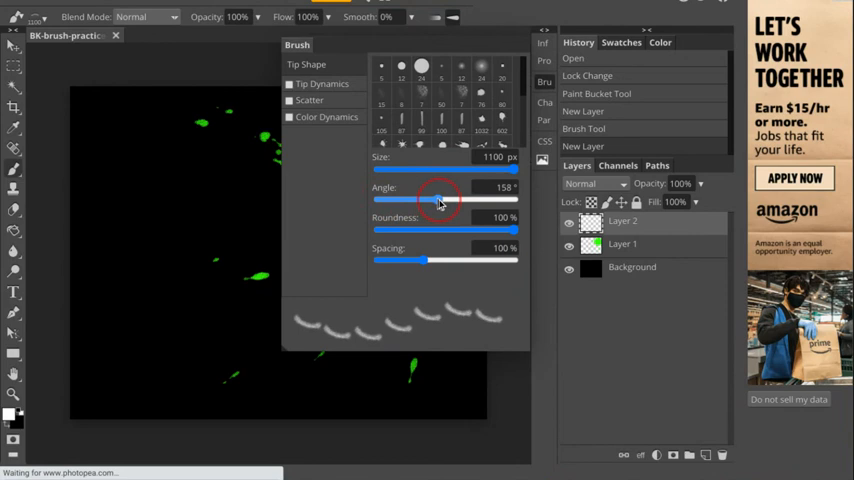
left_click_drag(450, 205, 448, 200)
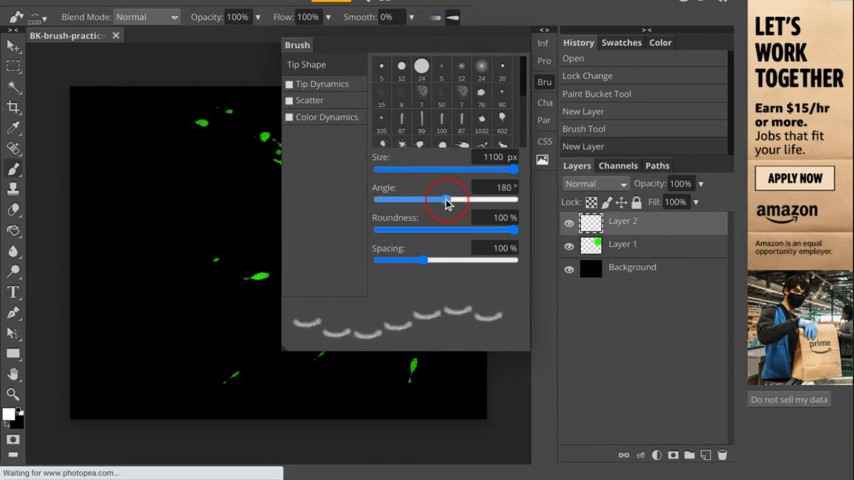
left_click_drag(448, 200, 430, 198)
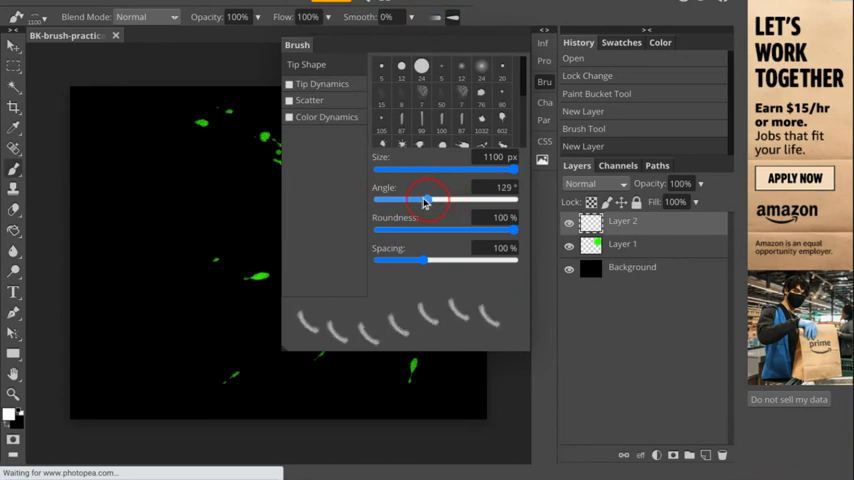
left_click_drag(432, 199, 428, 199)
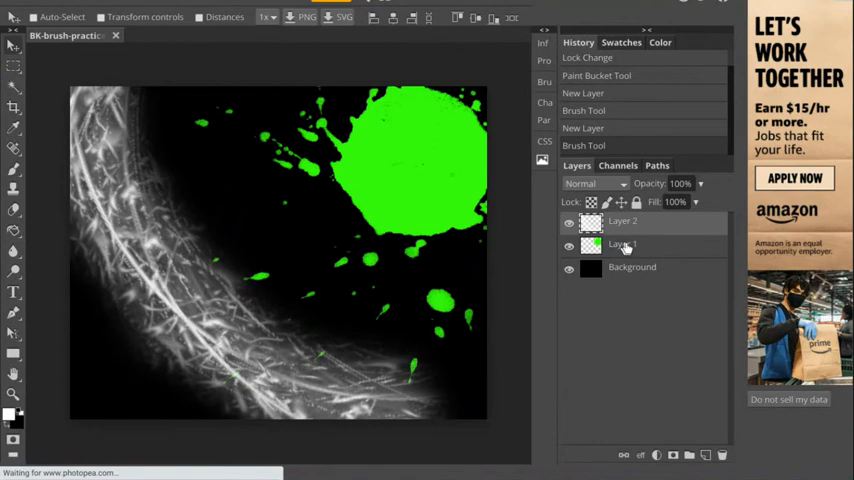
- Rename the splatter layer to 'green splat 1' and toggle the white layer's visibility
double_click(621, 243)
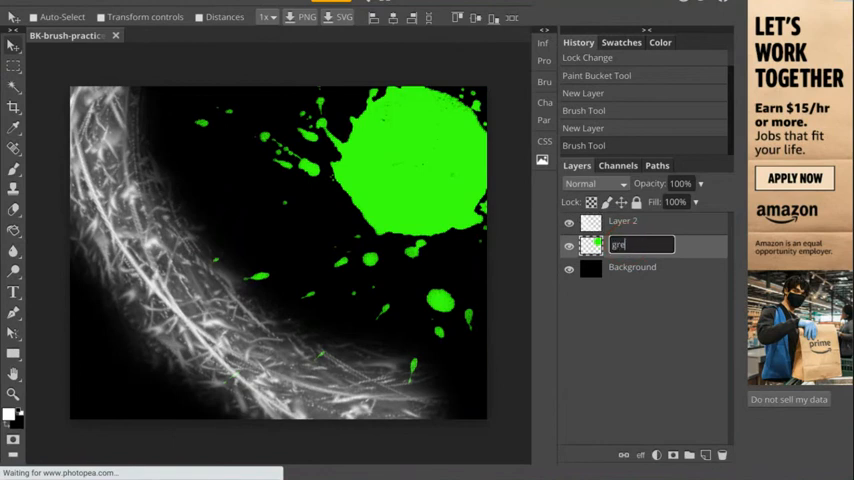
type("een splat 1")
left_click(653, 221)
type("white 1")
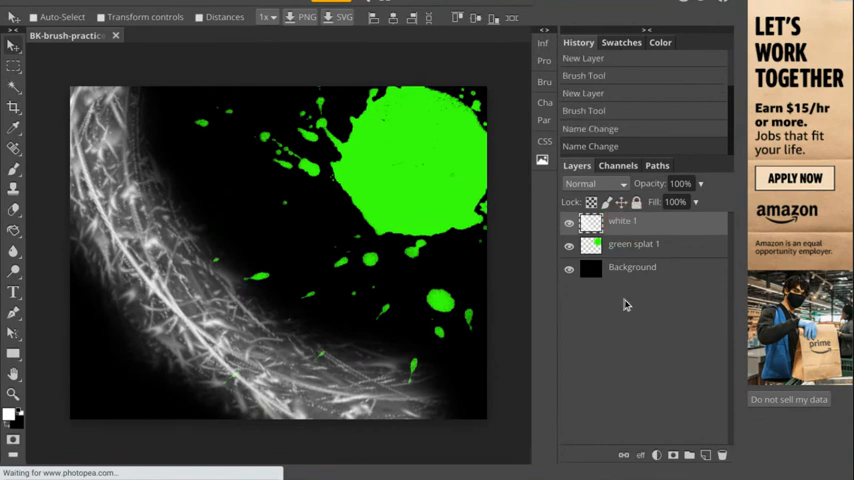
mouse_move(344, 305)
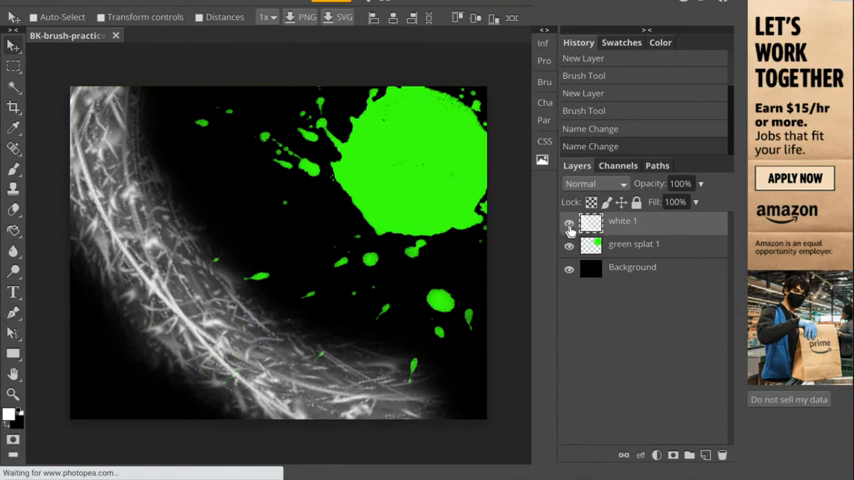
left_click(569, 221)
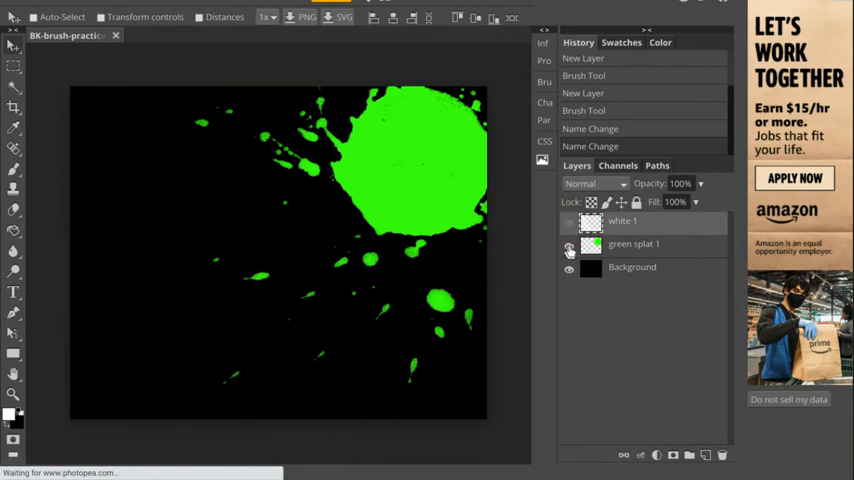
left_click(569, 221)
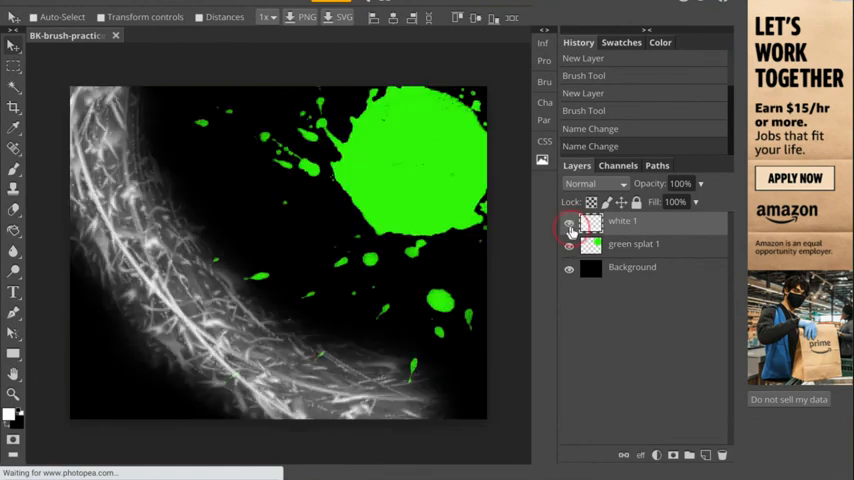
left_click(569, 221)
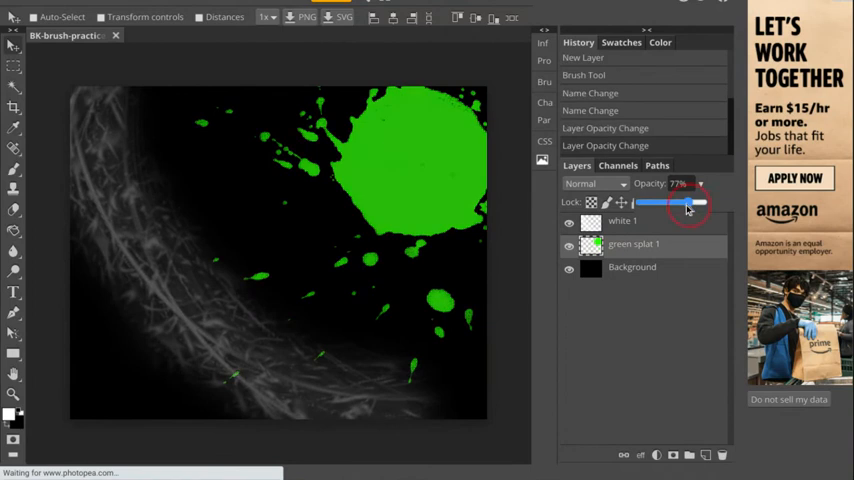
- Drag green splat 1's opacity back and forth, settling around 78%
left_click_drag(688, 202, 650, 202)
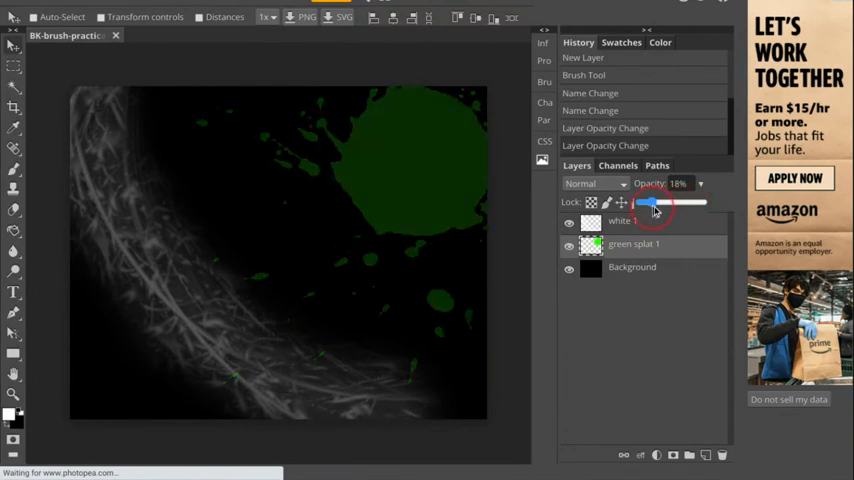
left_click_drag(650, 202, 668, 202)
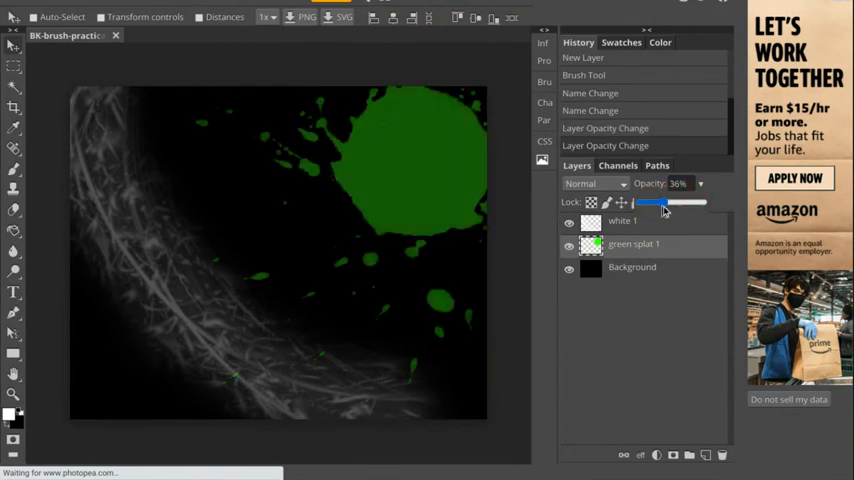
left_click_drag(650, 202, 673, 202)
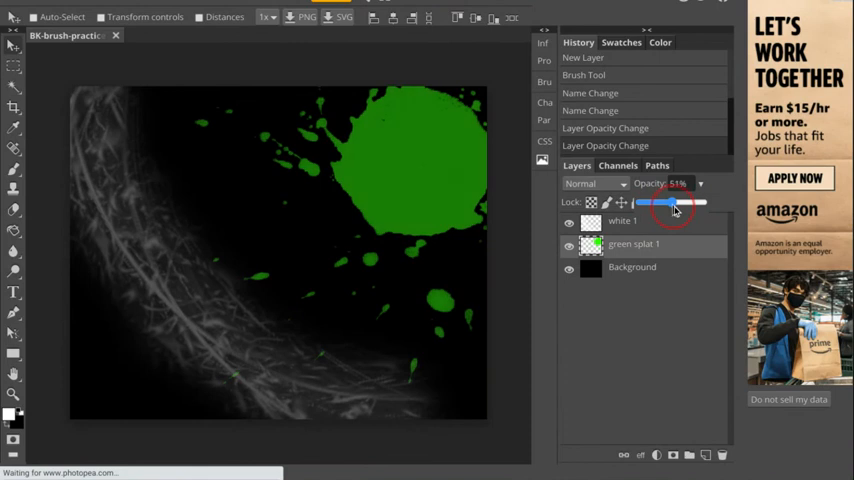
left_click_drag(672, 202, 690, 202)
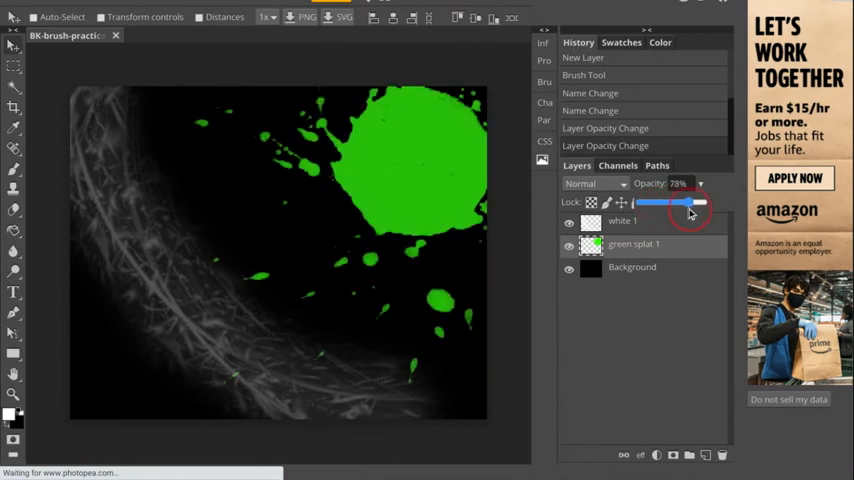
left_click_drag(690, 202, 662, 202)
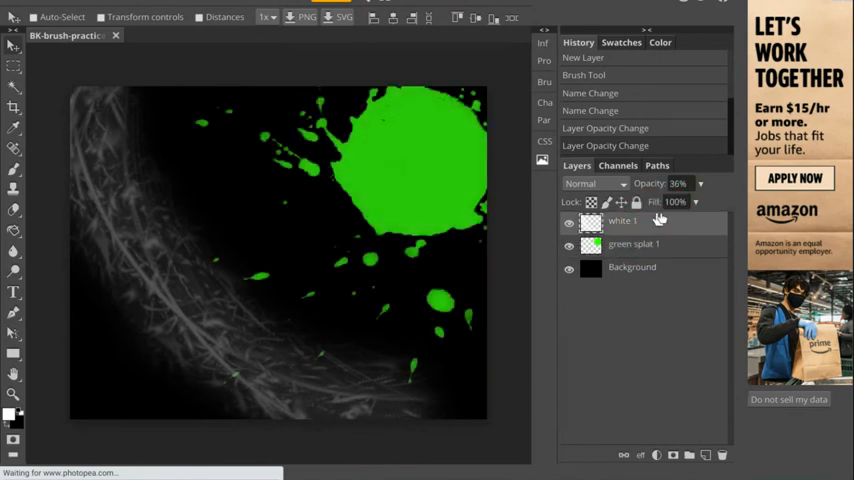
left_click(675, 202)
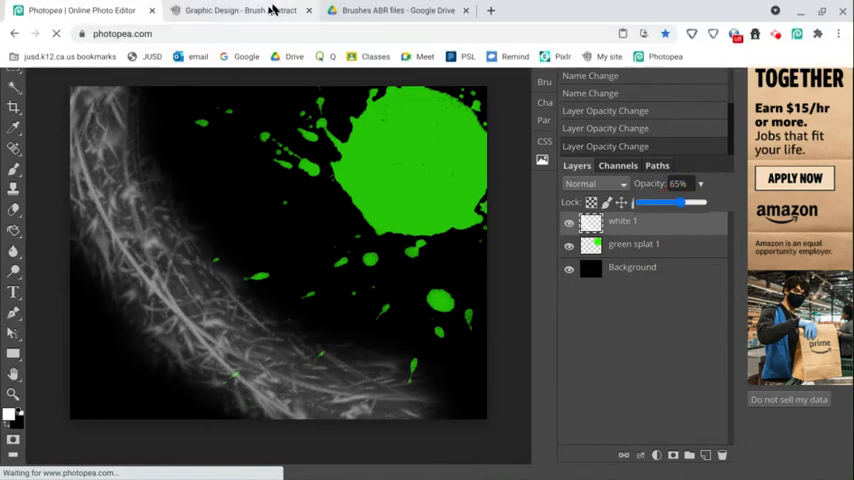
- Scroll the Brush Abstract example artworks, glance at the Drive brushes folder, and open a new tab
left_click(240, 10)
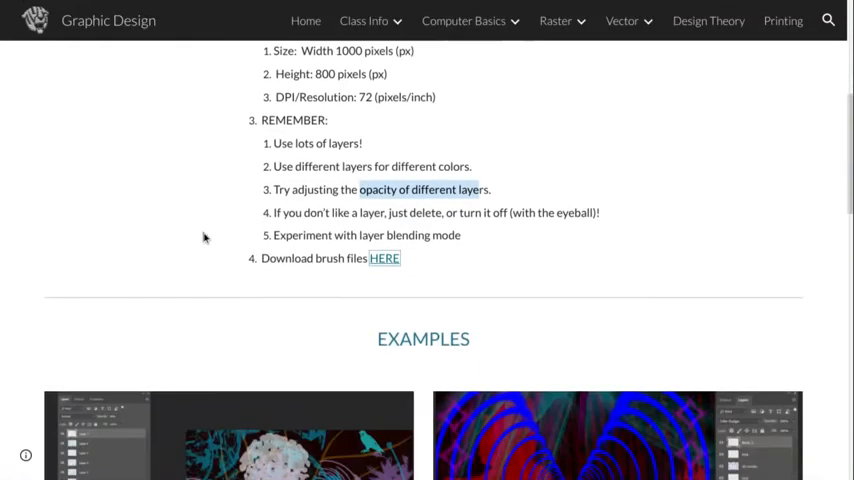
scroll("down", 3)
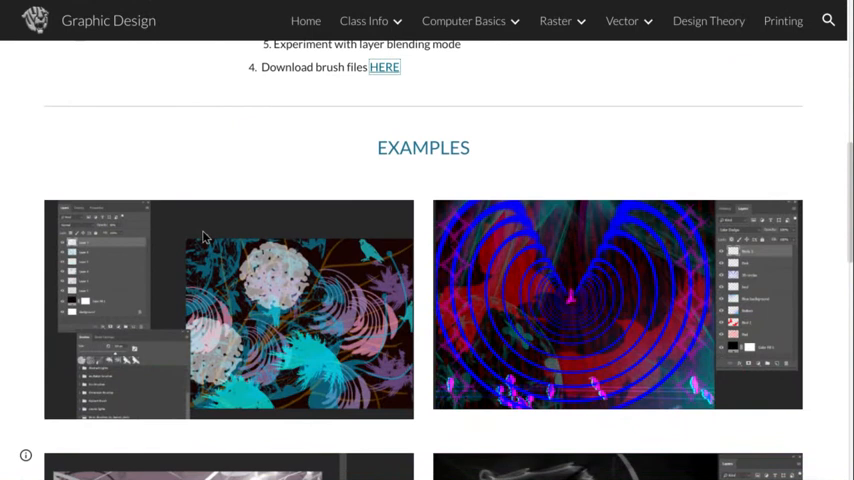
mouse_move(338, 310)
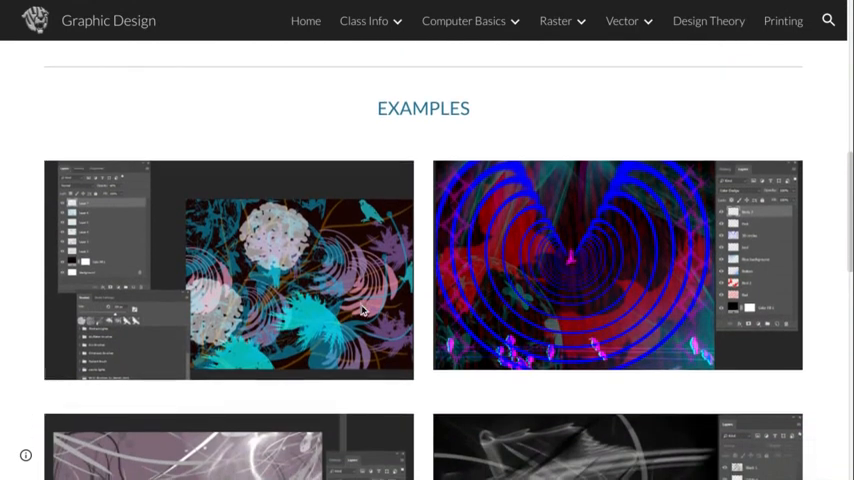
scroll("down", 3)
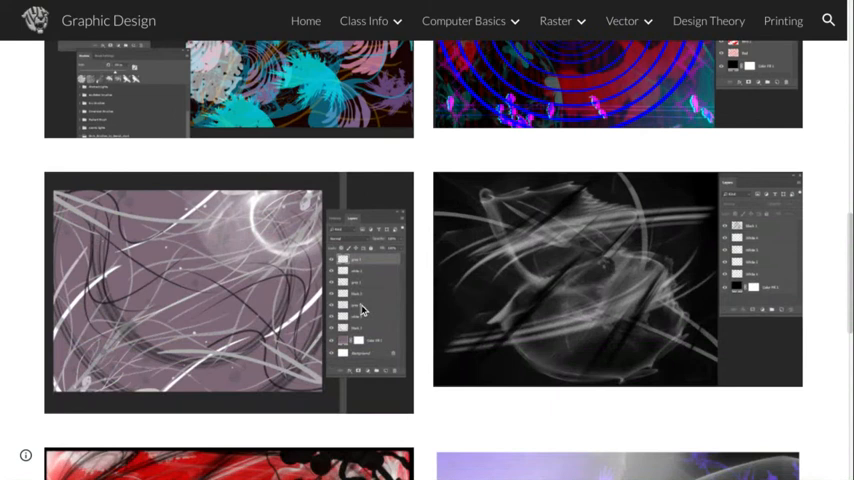
scroll("down", 3)
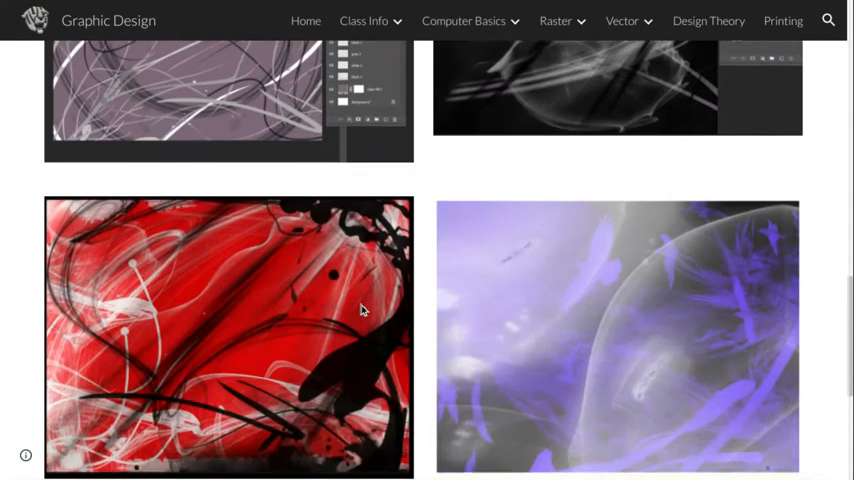
scroll("down", 3)
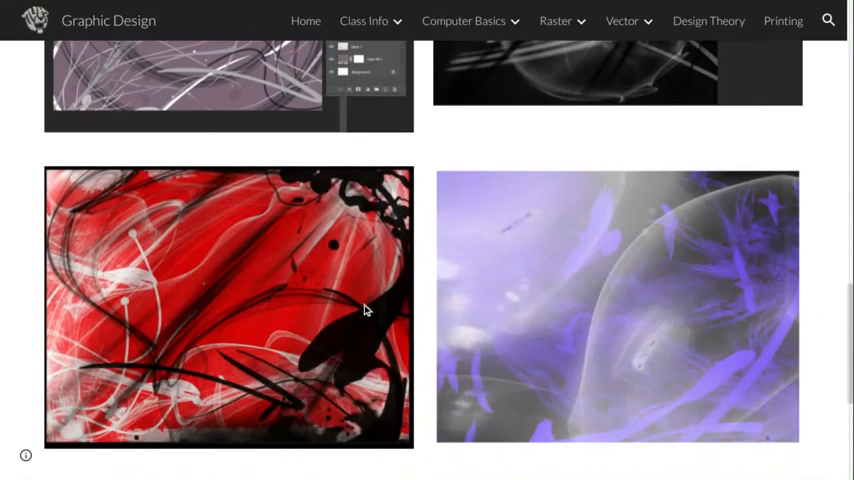
mouse_move(380, 300)
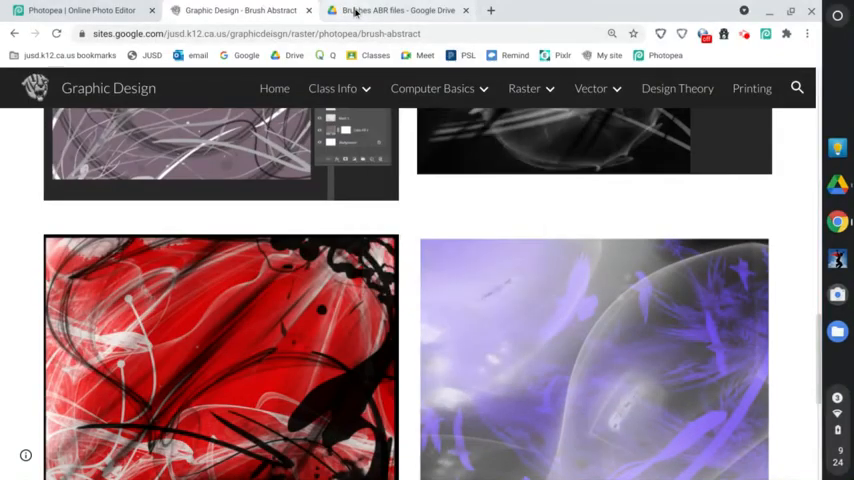
left_click(395, 11)
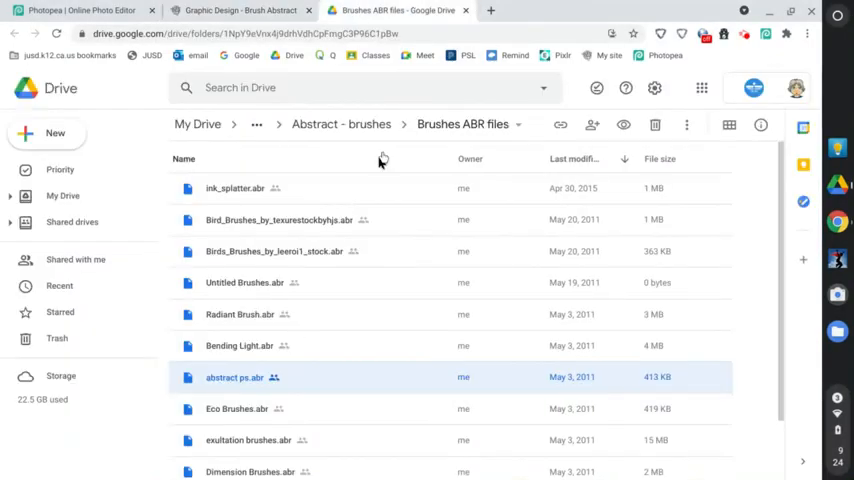
left_click(490, 10)
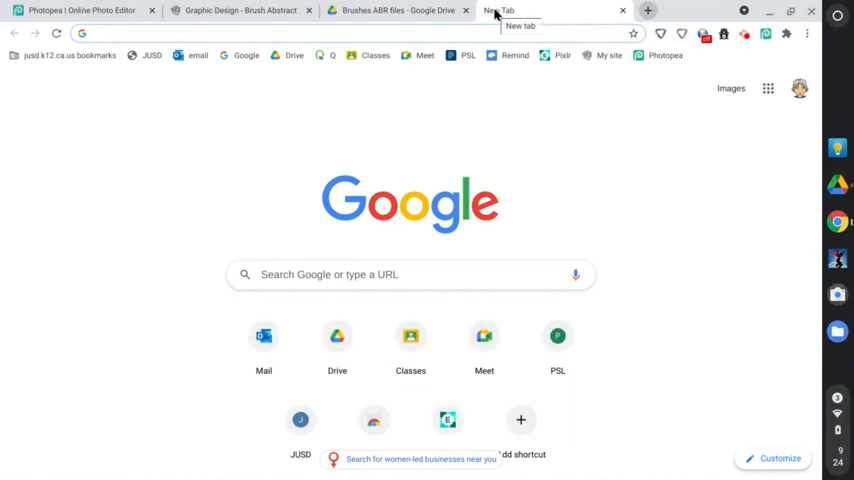
- Search Google for 'free photoshop brushes' and open the Brusheezy Photoshop brushes result
type("free photoshop brushes")
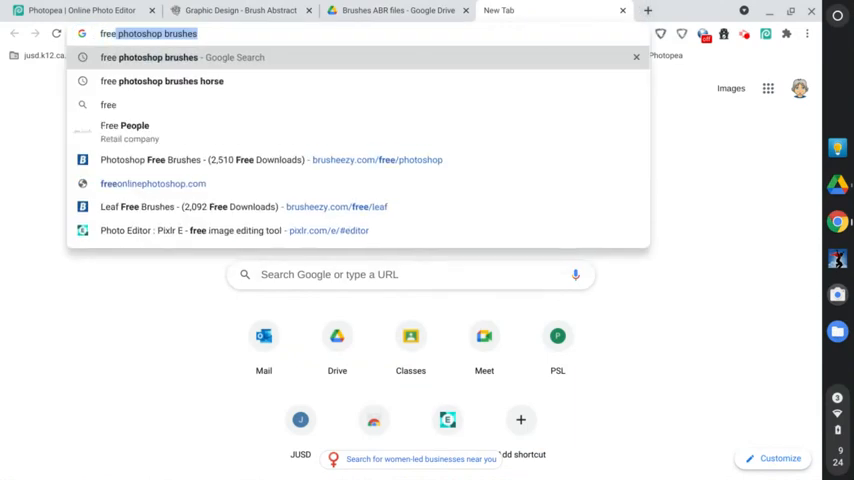
mouse_move(498, 14)
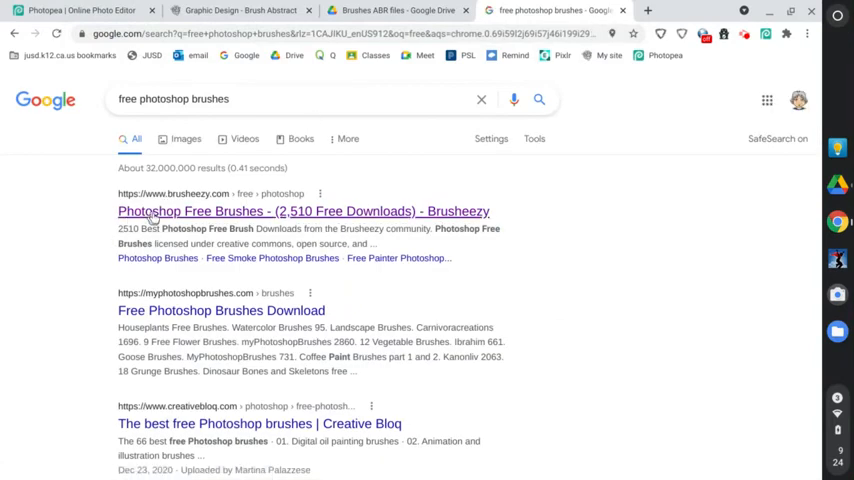
left_click(303, 211)
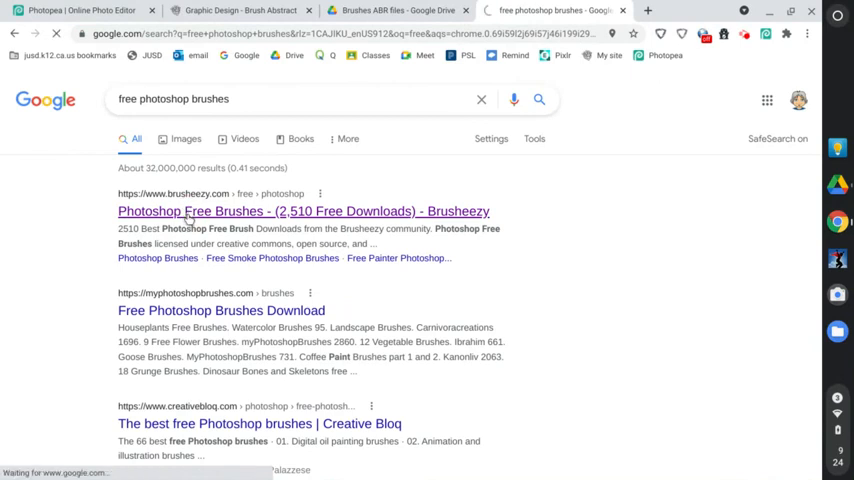
left_click(303, 211)
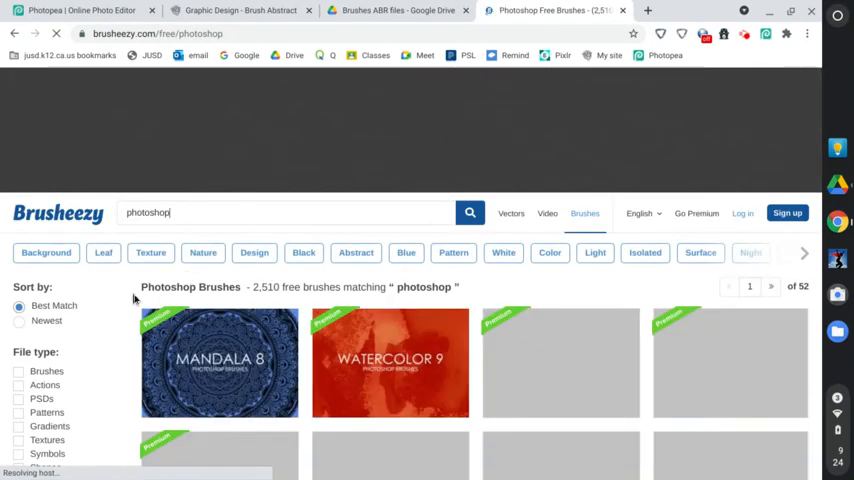
- Browse Brusheezy's smoke, watercolor, charcoal and bubble brush packs, then open the Leaf tag
left_click(151, 252)
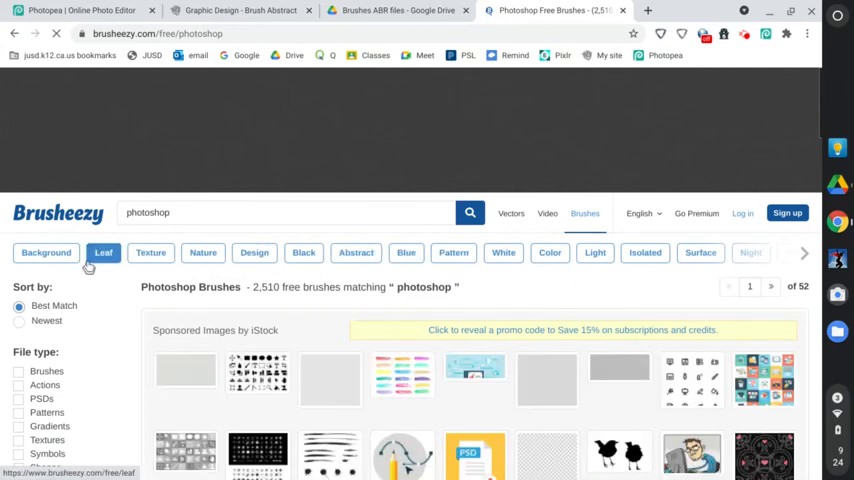
scroll("down", 3)
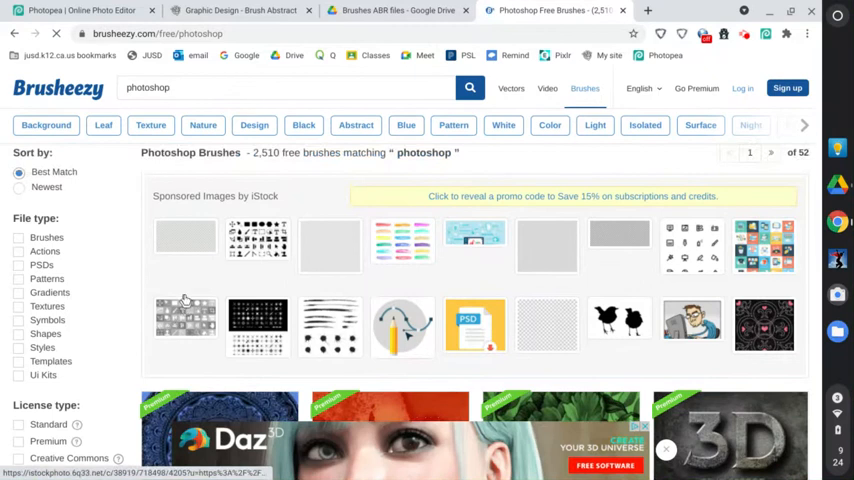
scroll("down", 3)
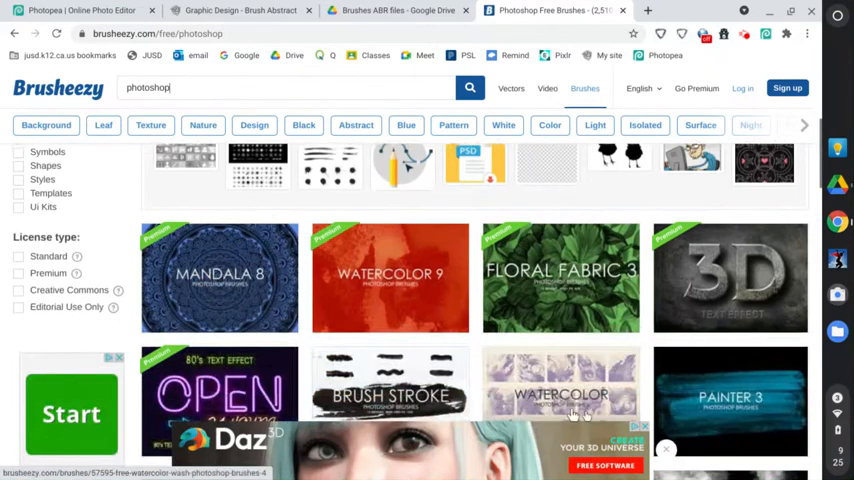
scroll("down", 3)
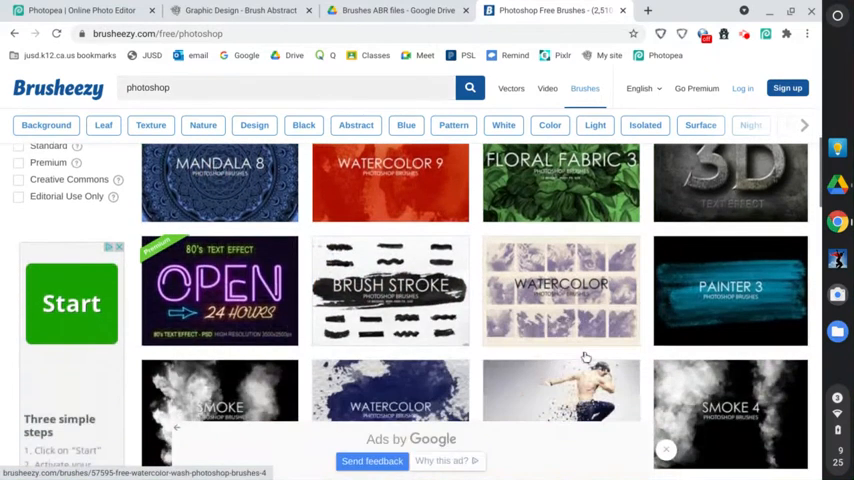
scroll("down", 3)
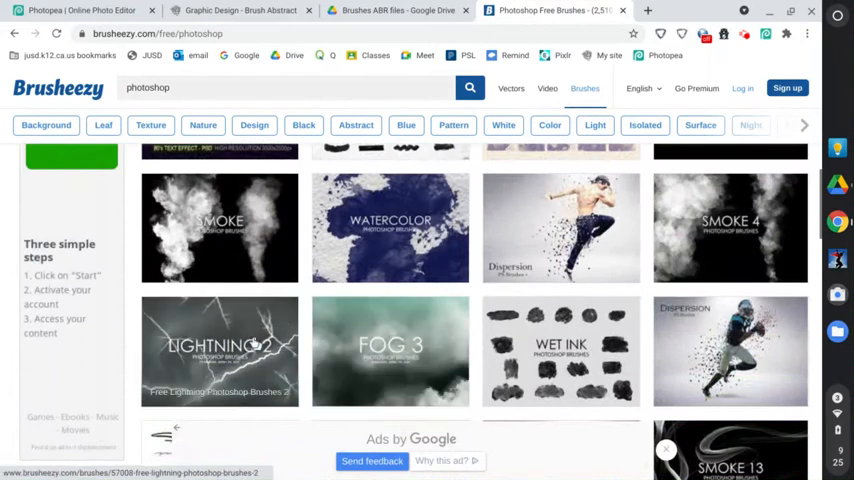
scroll("down", 3)
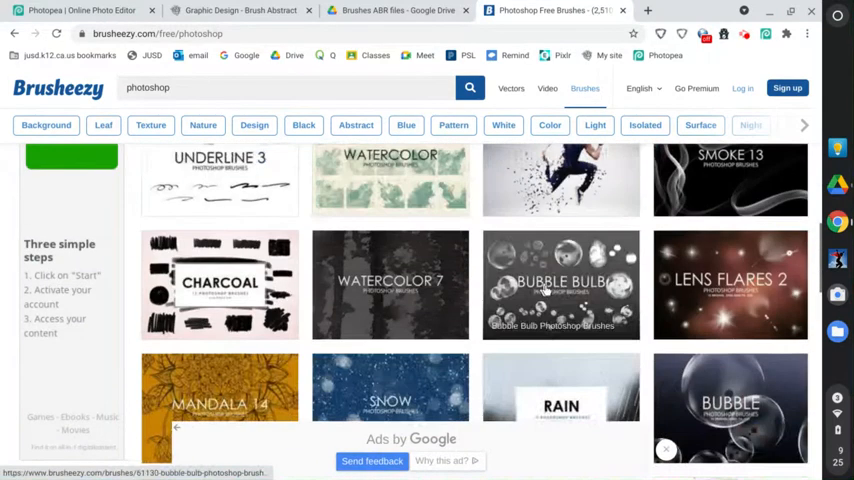
scroll("down", 3)
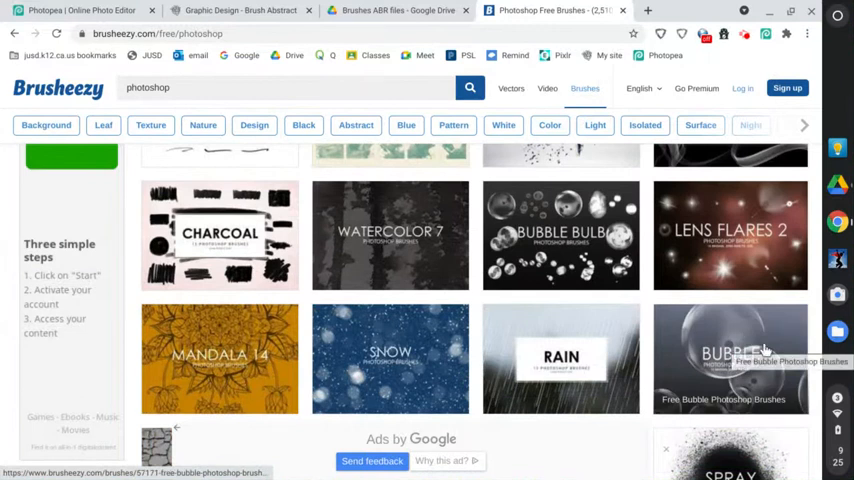
left_click(202, 125)
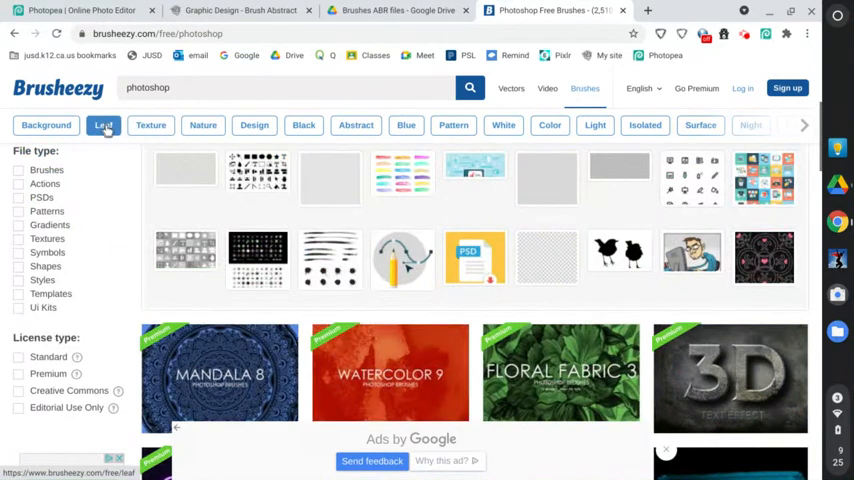
left_click(103, 125)
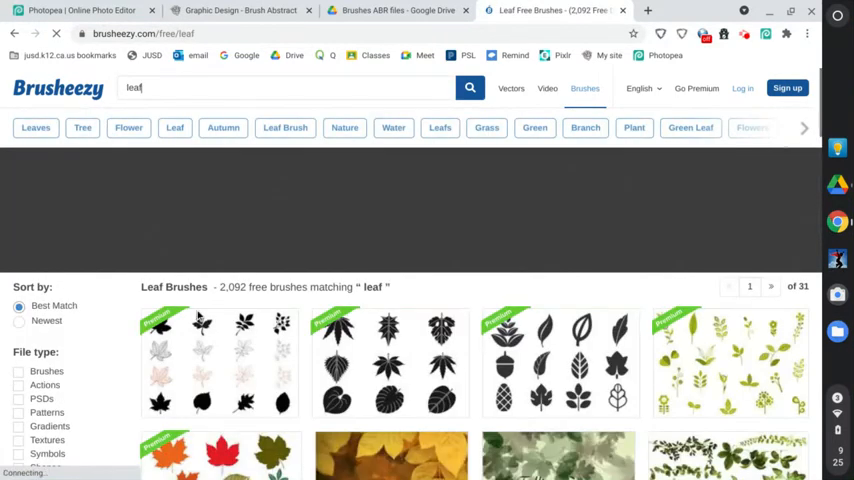
- Search Brusheezy for 'horse' brushes and open the 20 Unicorn PS Brushes pack
scroll("down", 3)
type("horse")
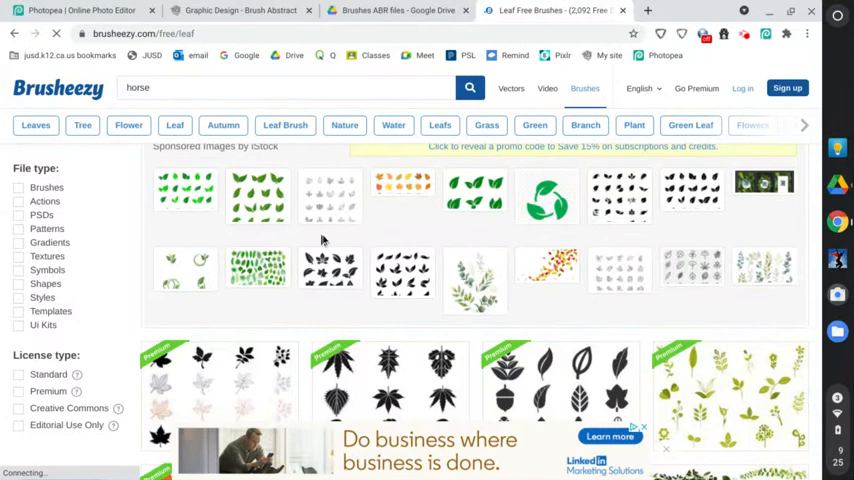
left_click(469, 88)
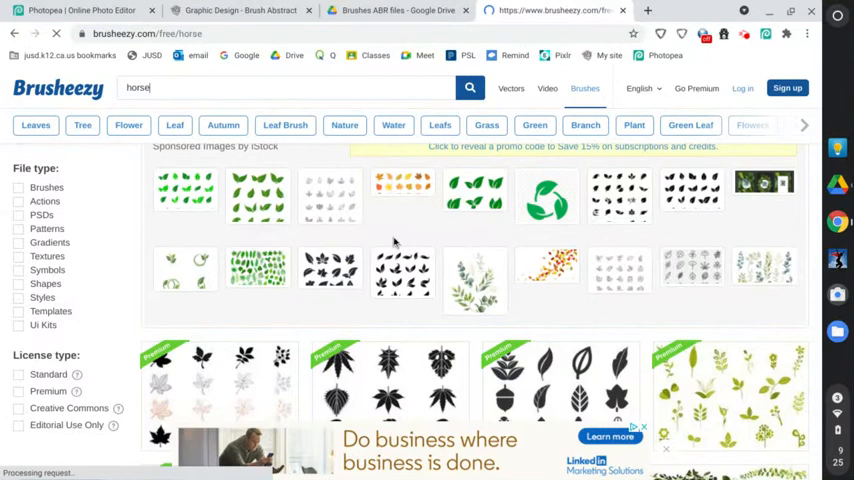
left_click(469, 87)
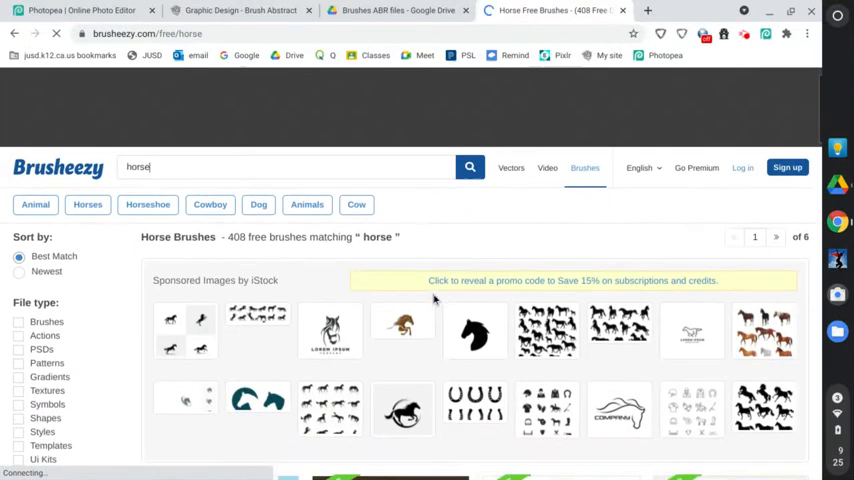
scroll("down", 3)
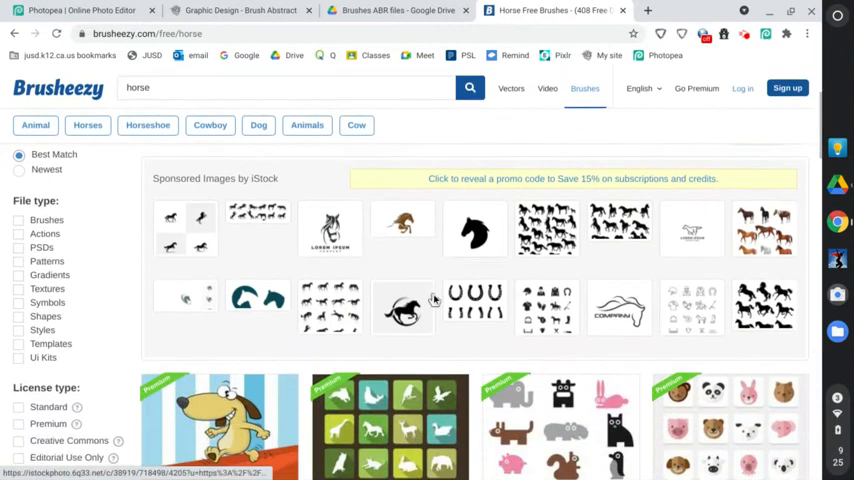
scroll("down", 3)
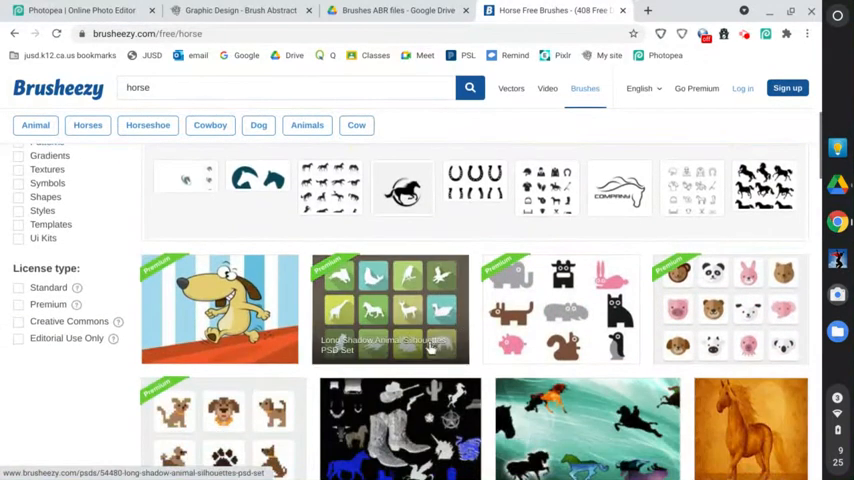
scroll("down", 3)
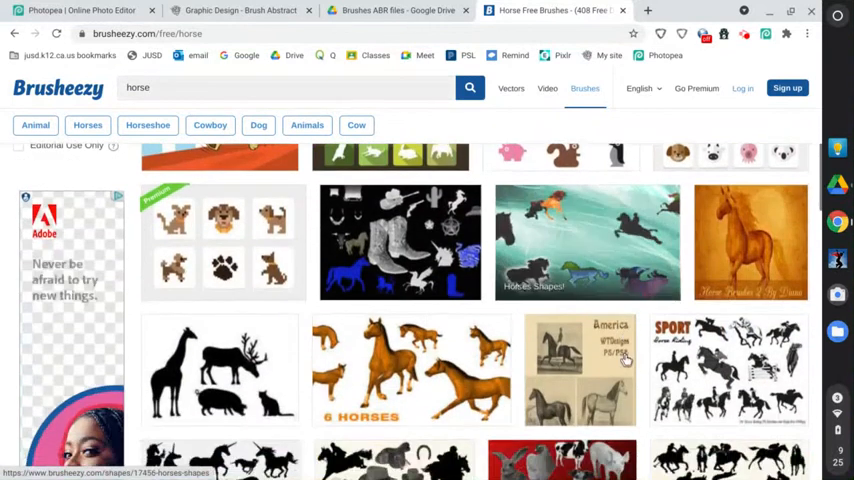
scroll("down", 3)
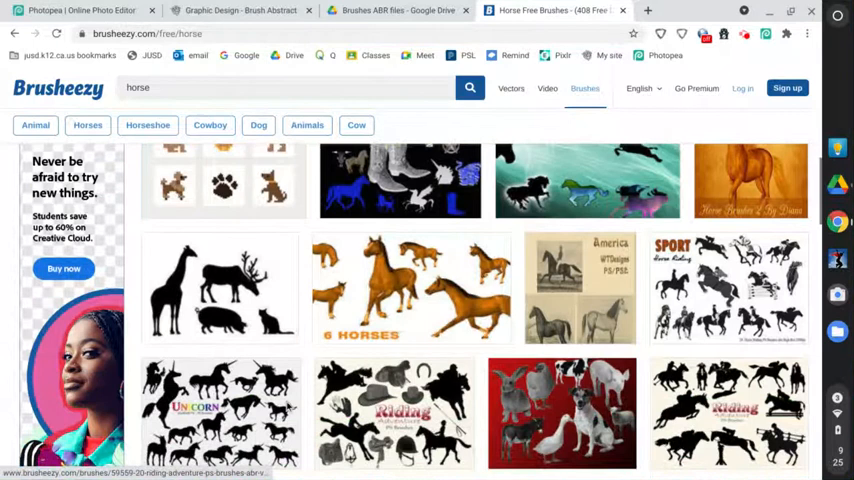
left_click(221, 413)
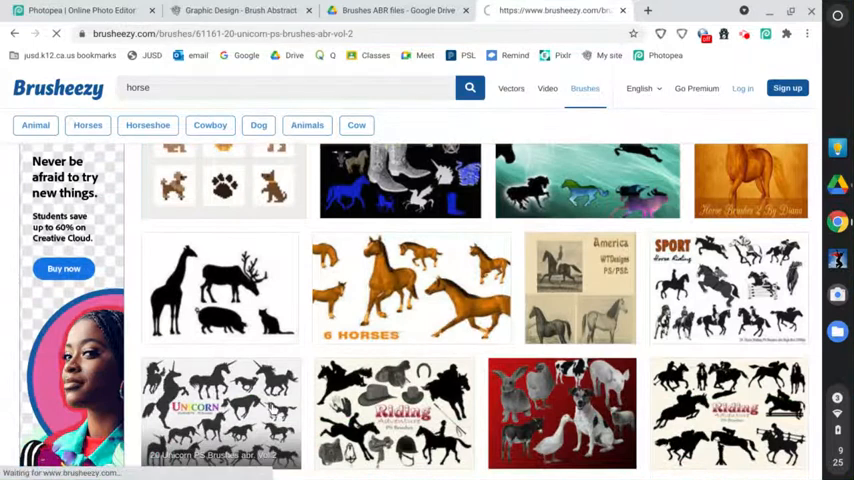
- Free-download the 20 Unicorn PS Brushes Abr. Vol.2 pack and return to the Brush Abstract page
left_click(220, 410)
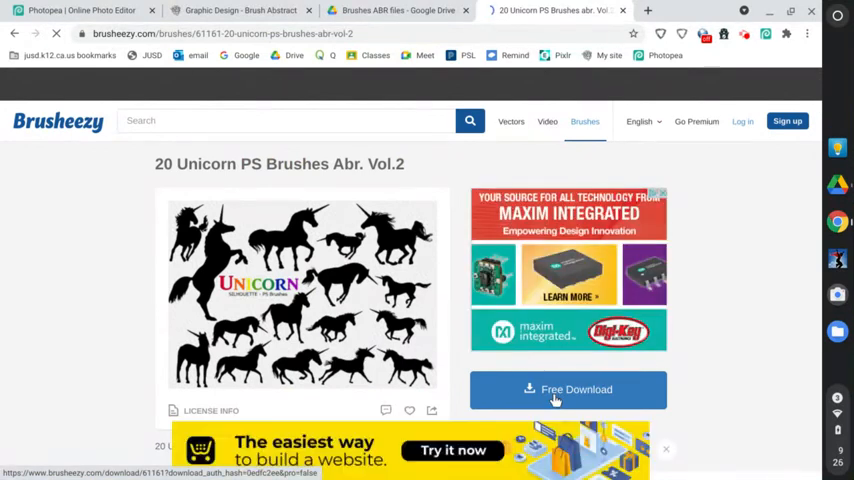
left_click(555, 389)
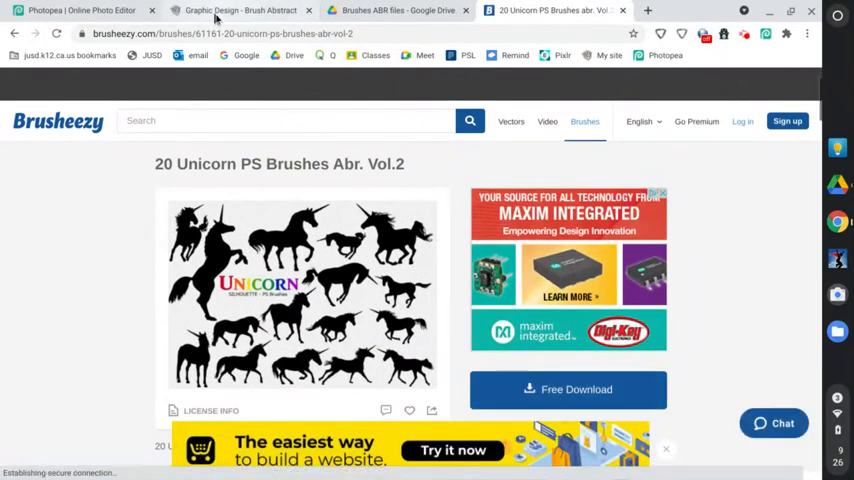
left_click(240, 11)
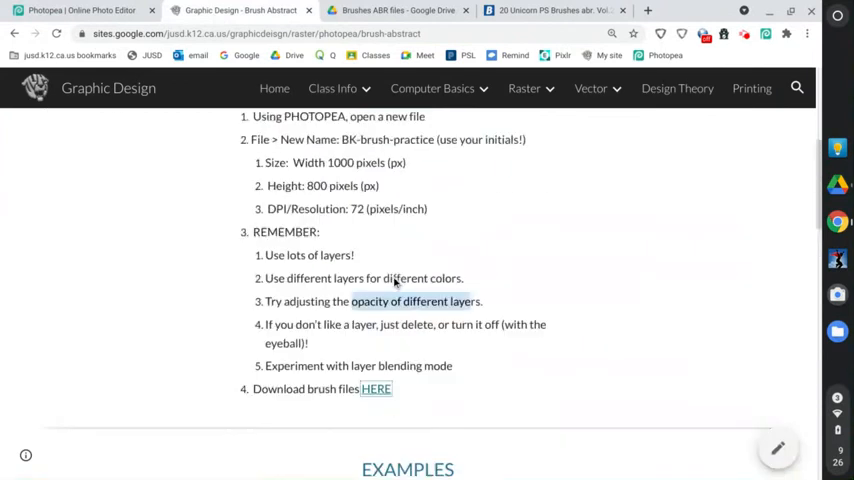
scroll("up", 3)
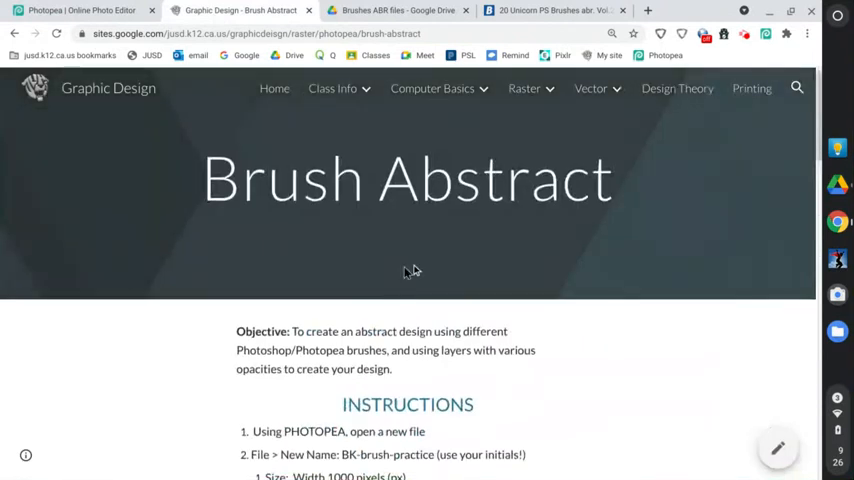